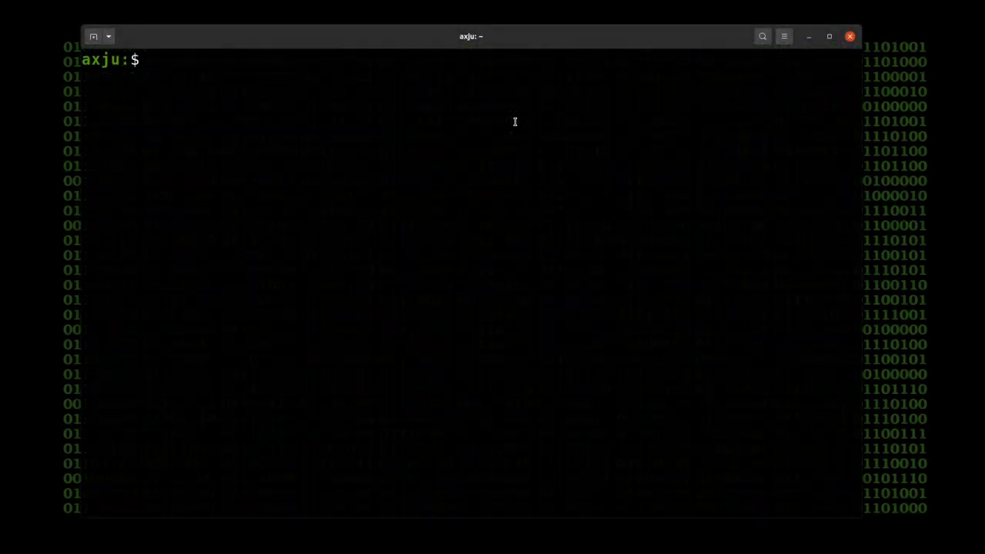
text(ssh axju@raspberrypi.local)
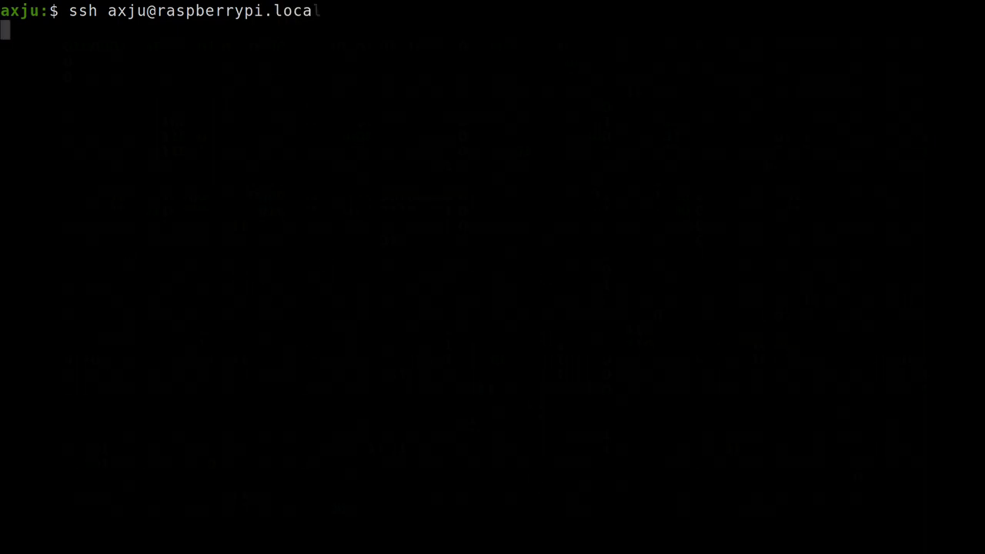
key(Return)
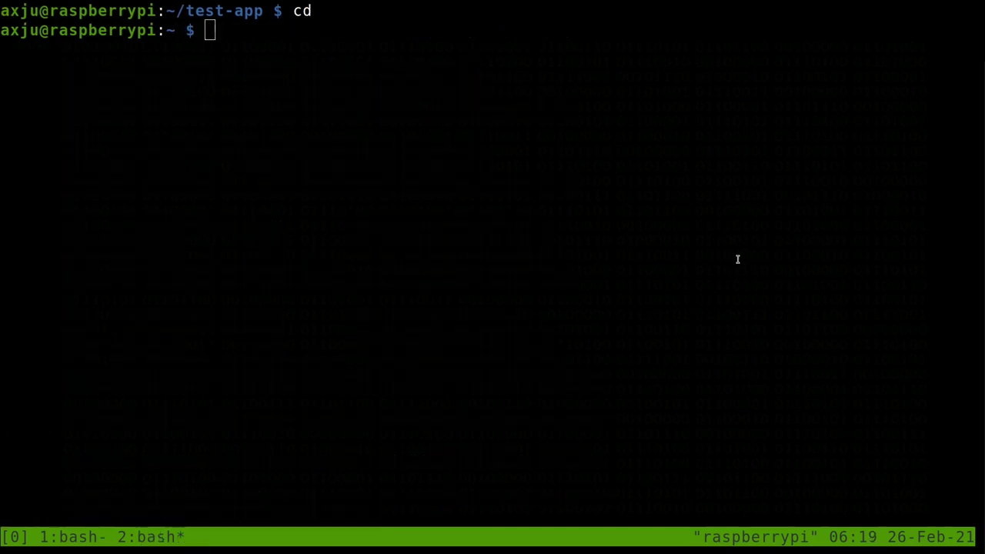
text(cle)
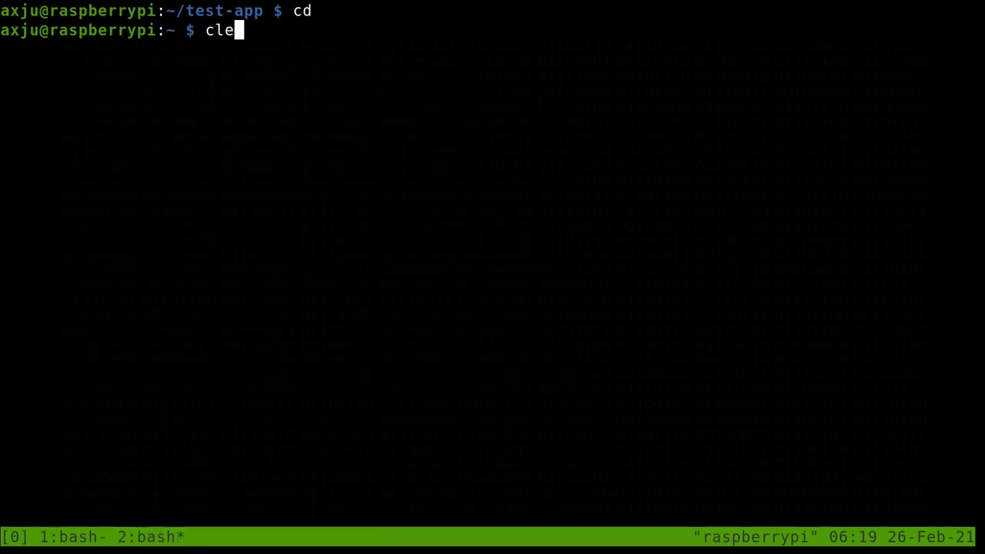
key(Return)
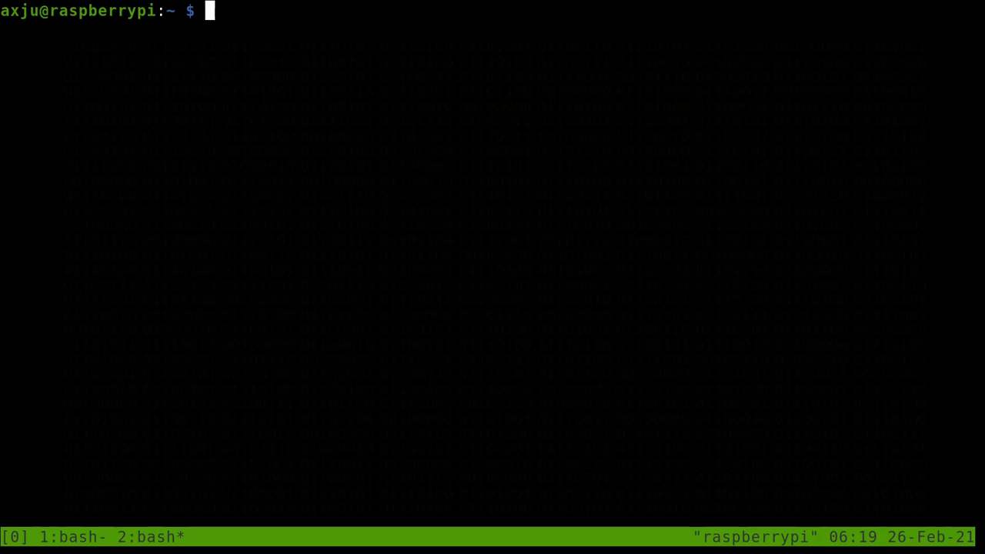
text(sudo sy)
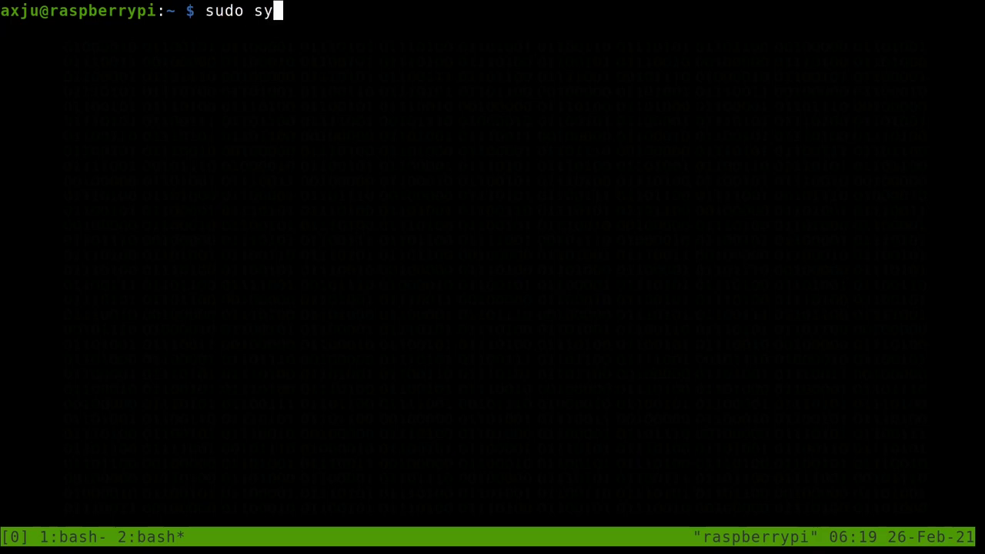
text(stem)
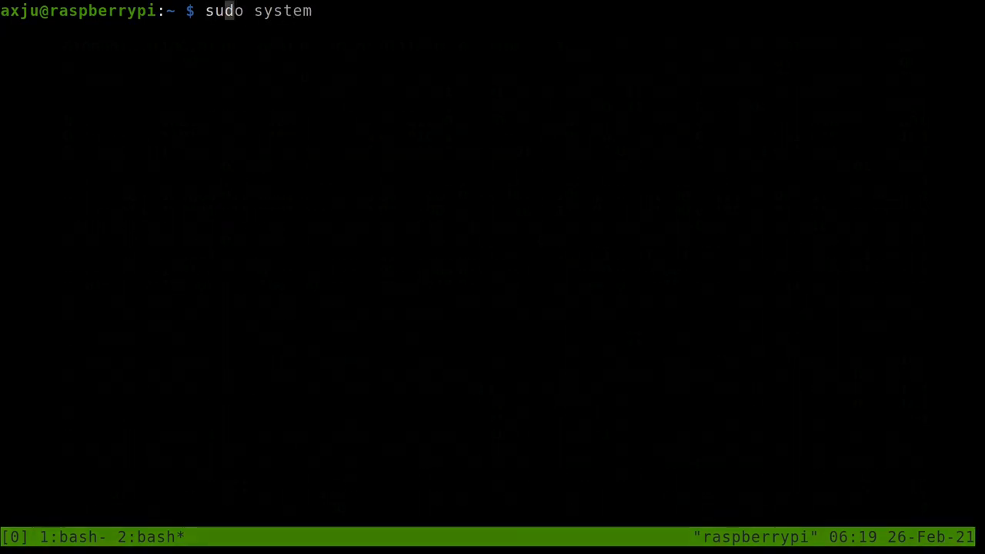
key(Return)
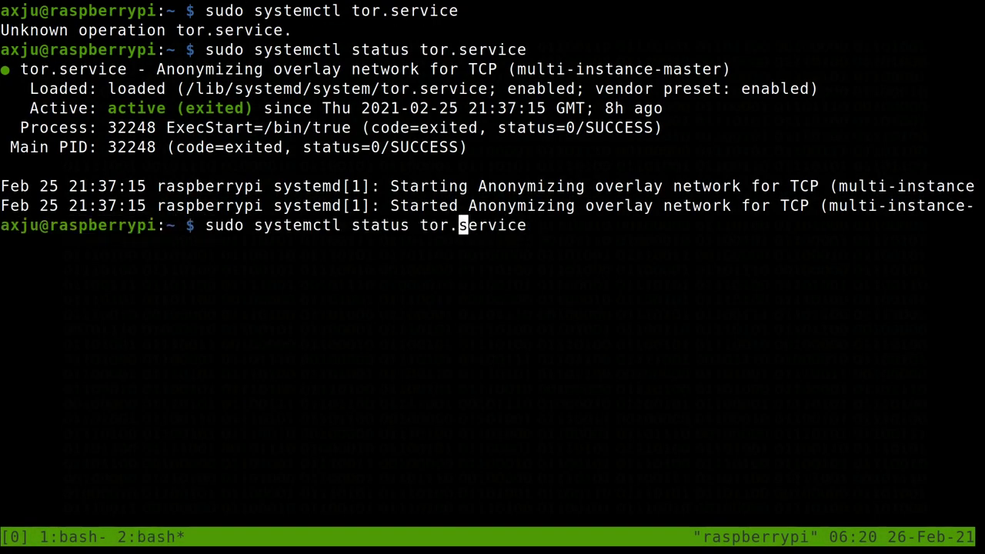
text(@)
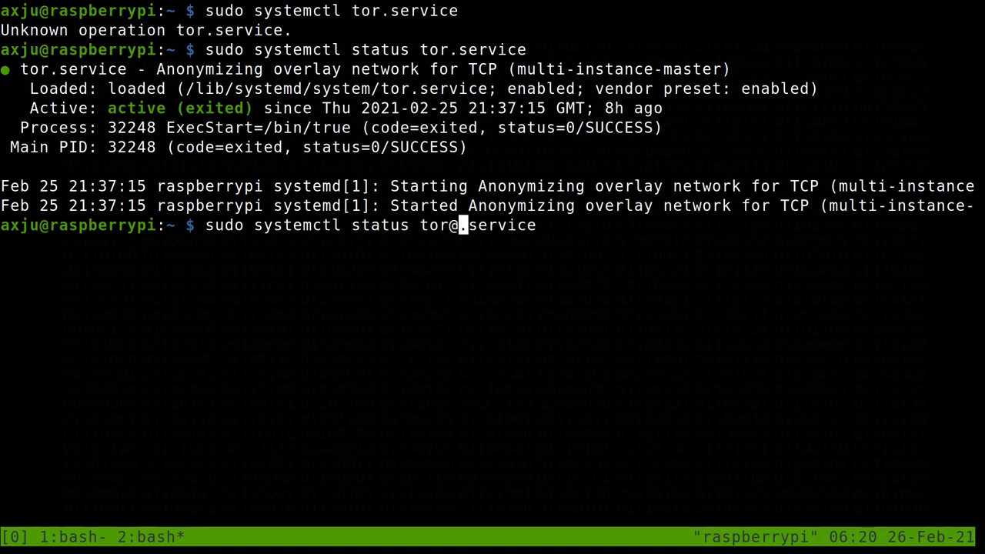
text(default)
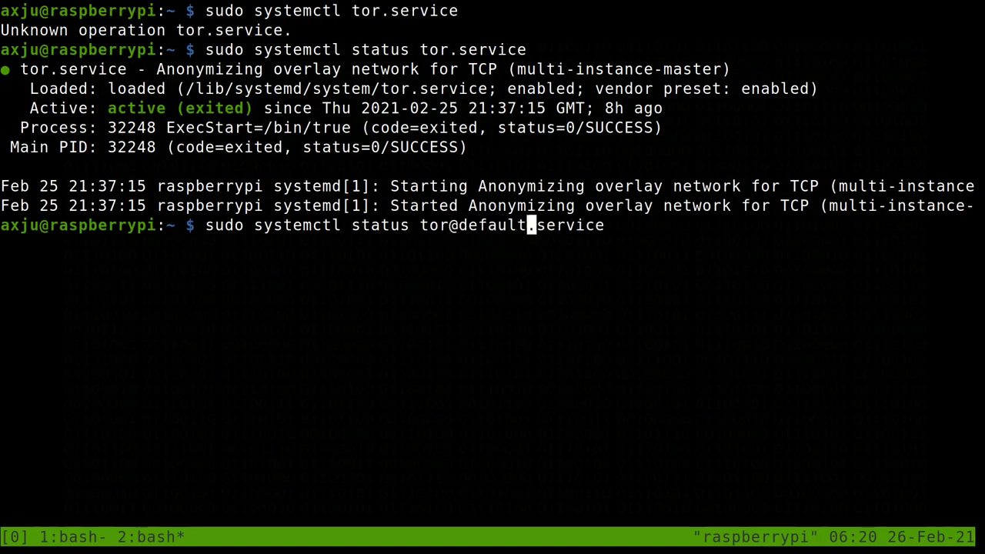
key(Return)
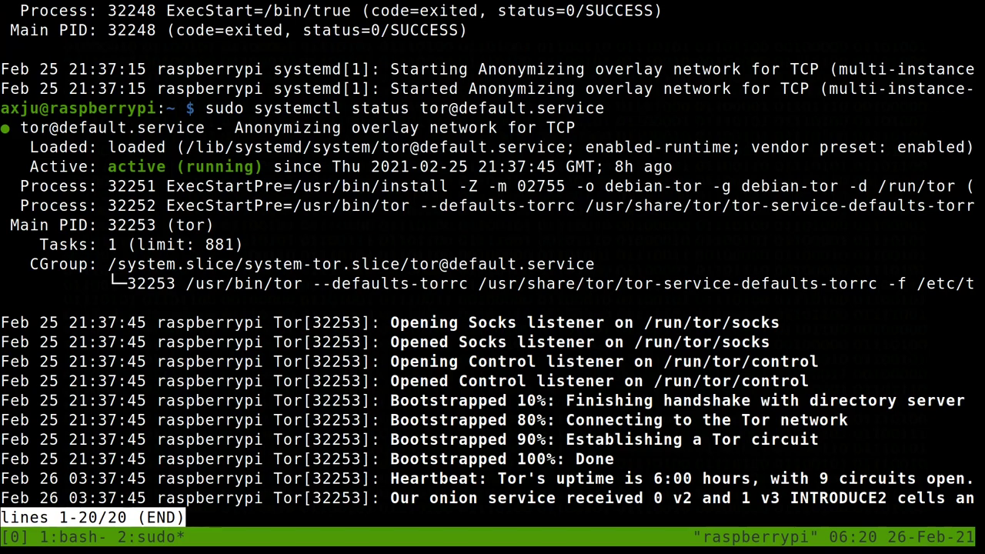
key(q)
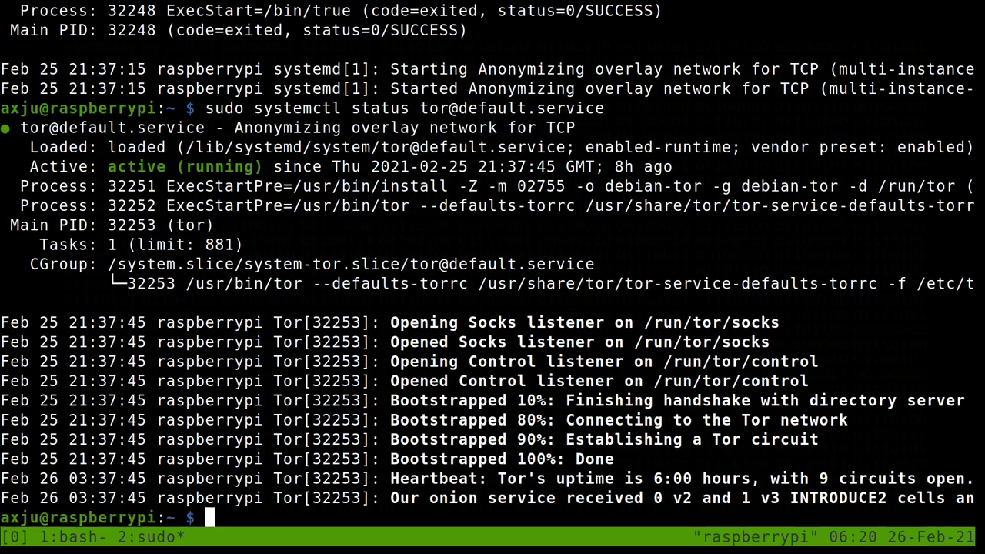
text(cle)
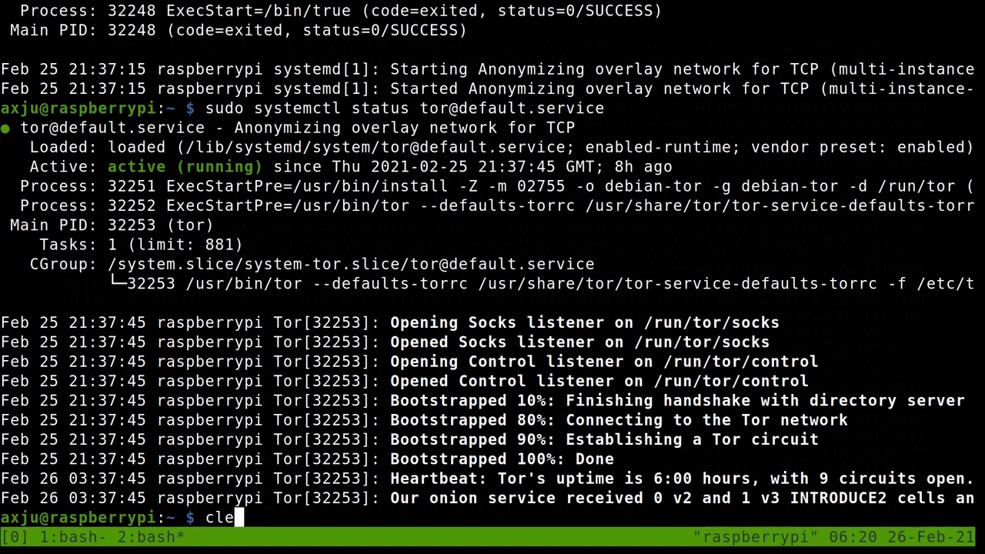
Open a second terminal tab via the right-click Neuer Reiter option
right_click(785, 19)
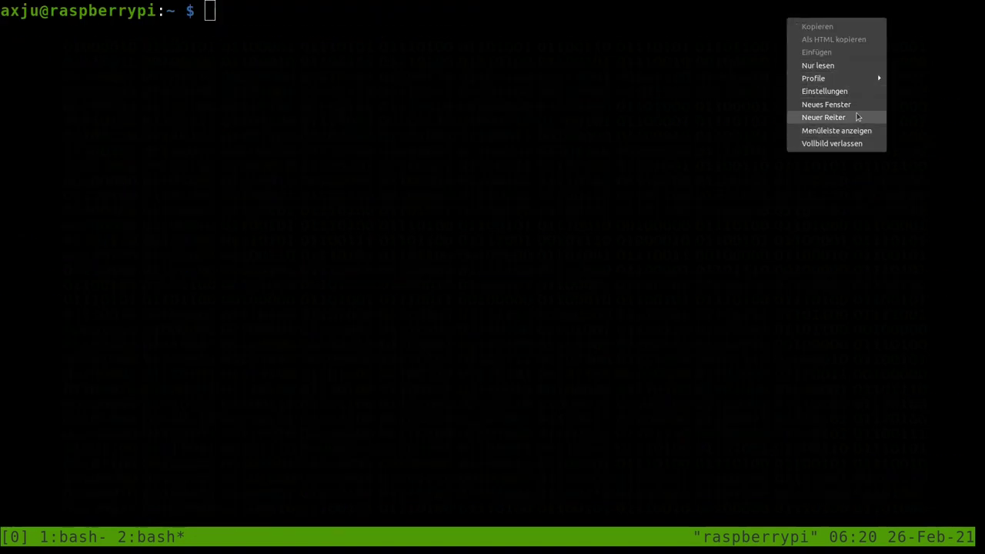
click(823, 117)
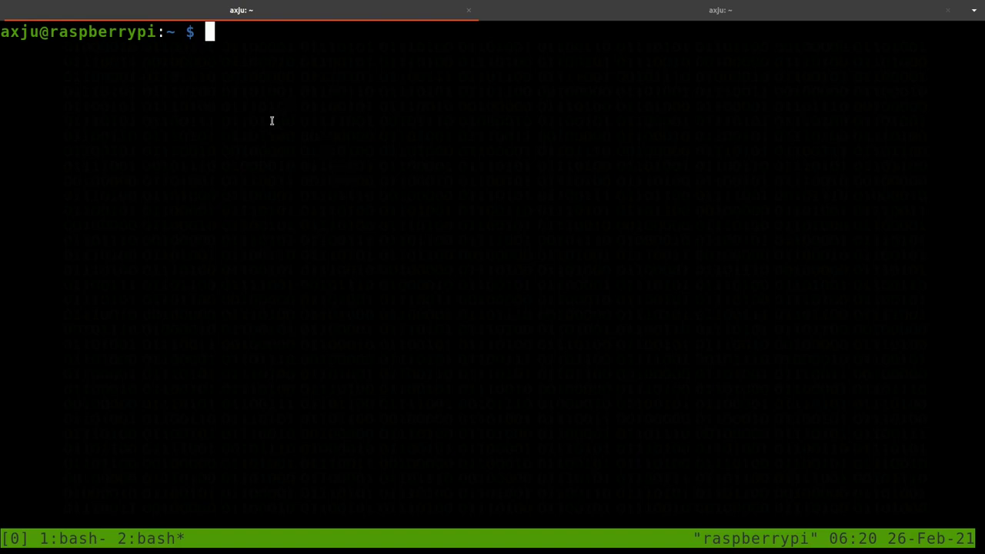
mouse_move(605, 16)
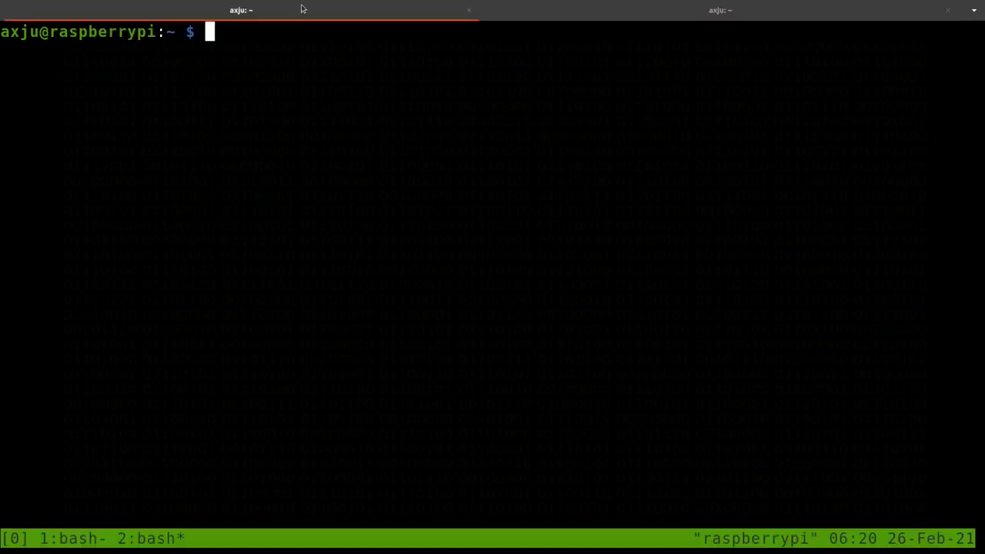
mouse_move(495, 107)
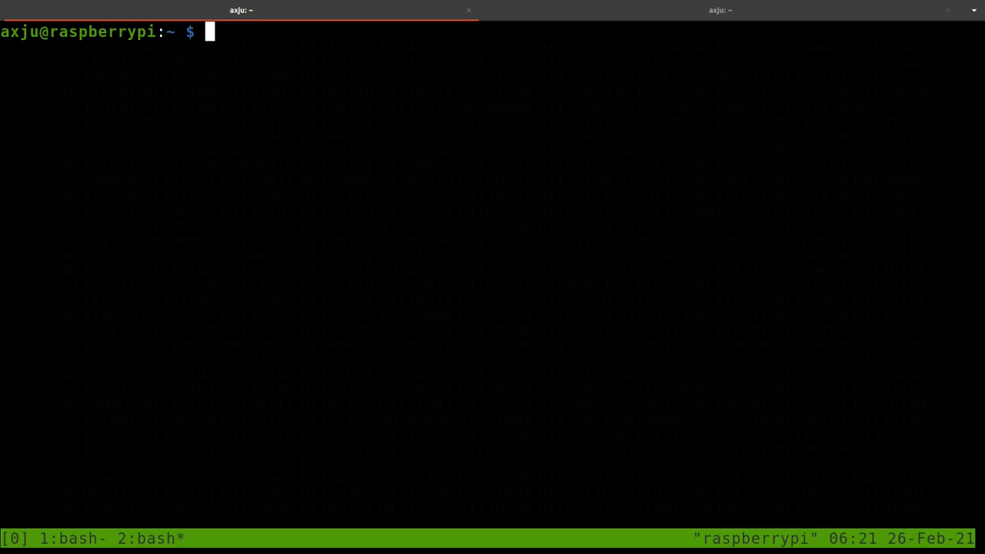
View HiddenServiceDir and HiddenServicePort lines in /etc/tor/torrc in nano, then exit
text(sudo nano /et)
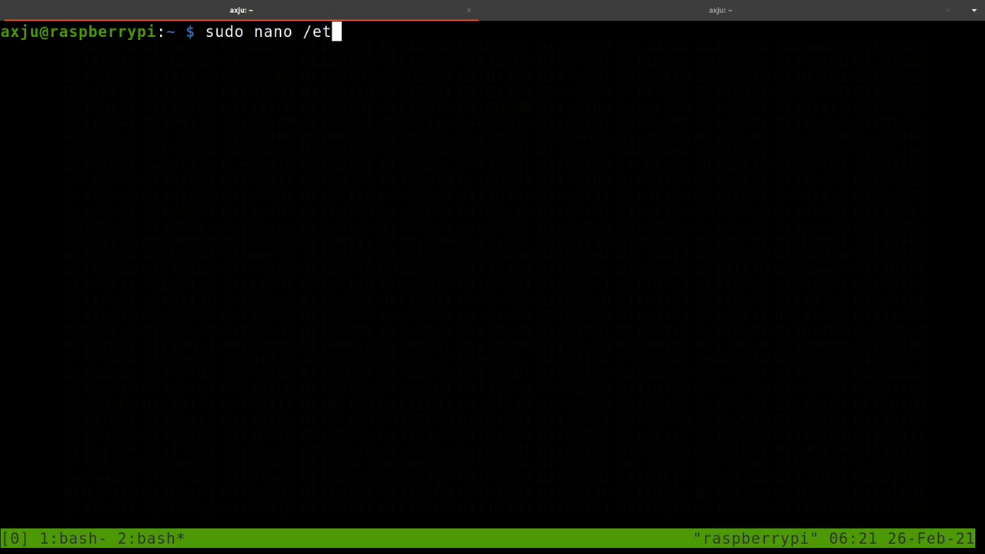
text(c/tor/torrc)
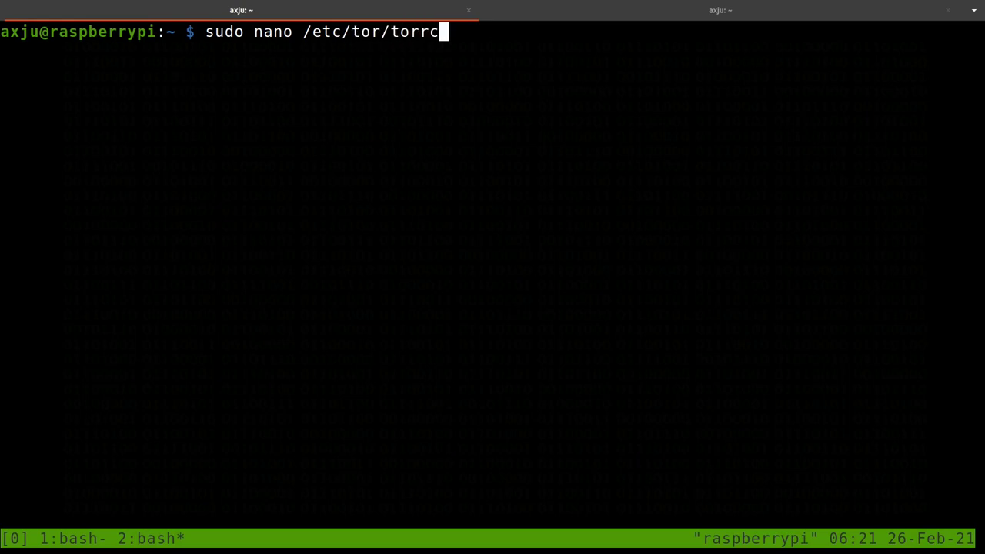
key(Return)
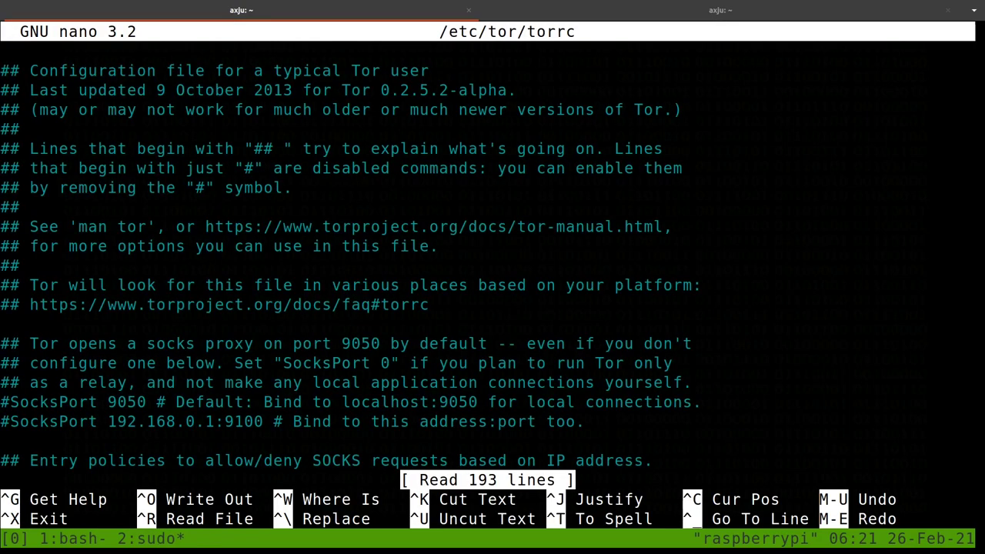
scroll(down, 3)
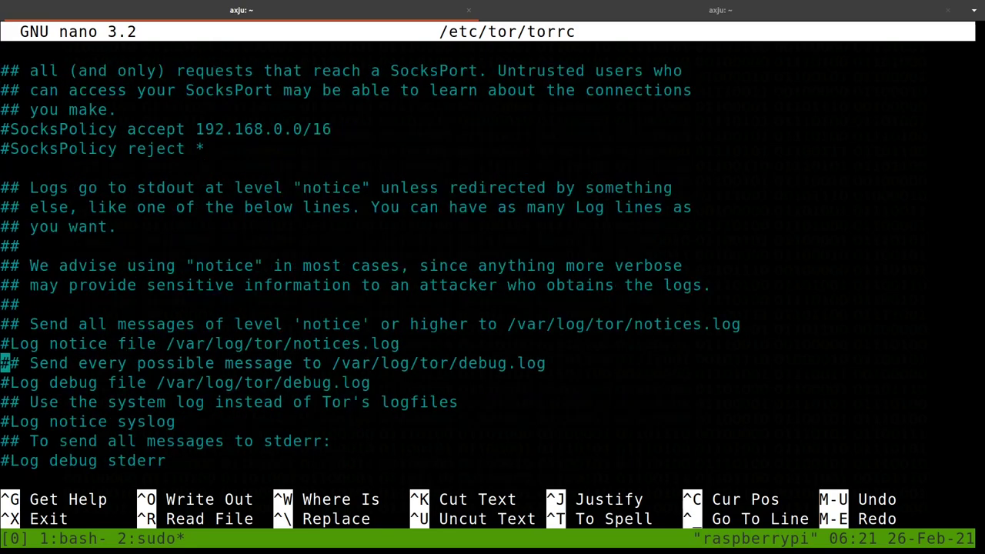
scroll(down, 3)
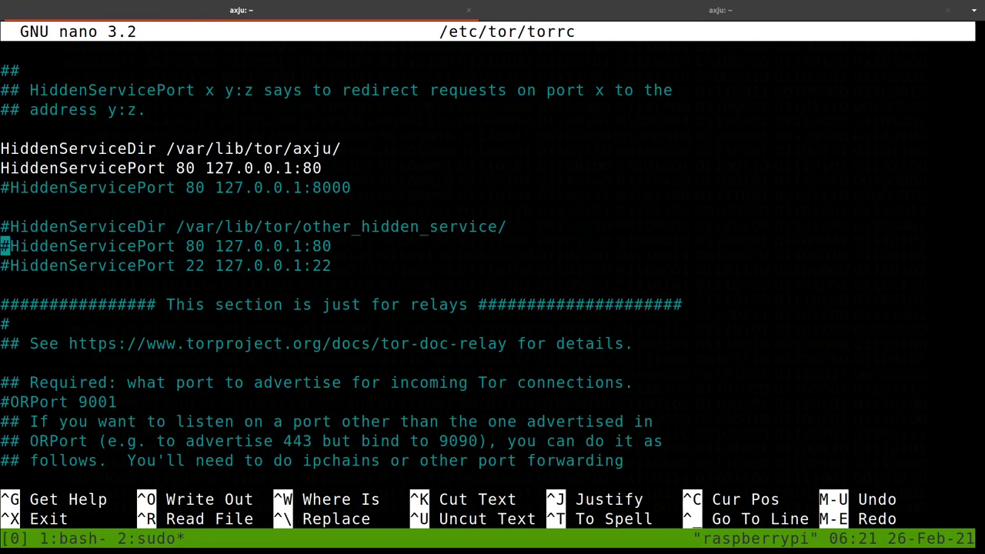
key(Up)
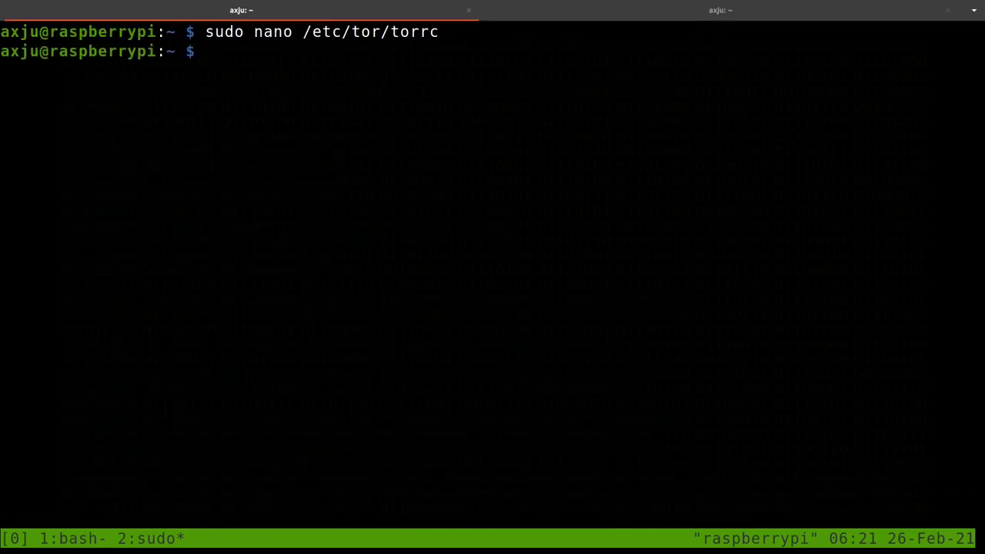
Restart the Tor service on the Pi with sudo systemctl restart tor
text(clear)
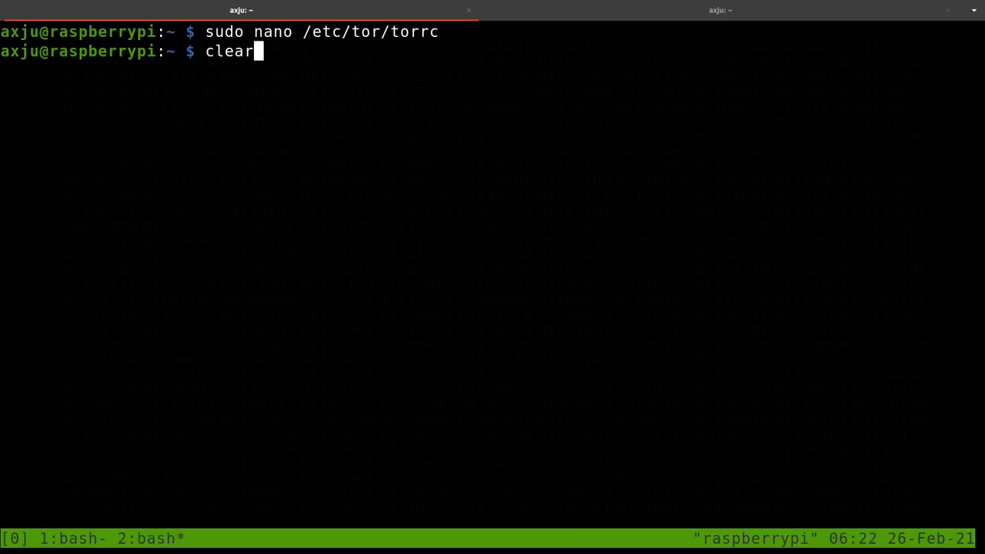
text(sudo systemctl status tor@default.service)
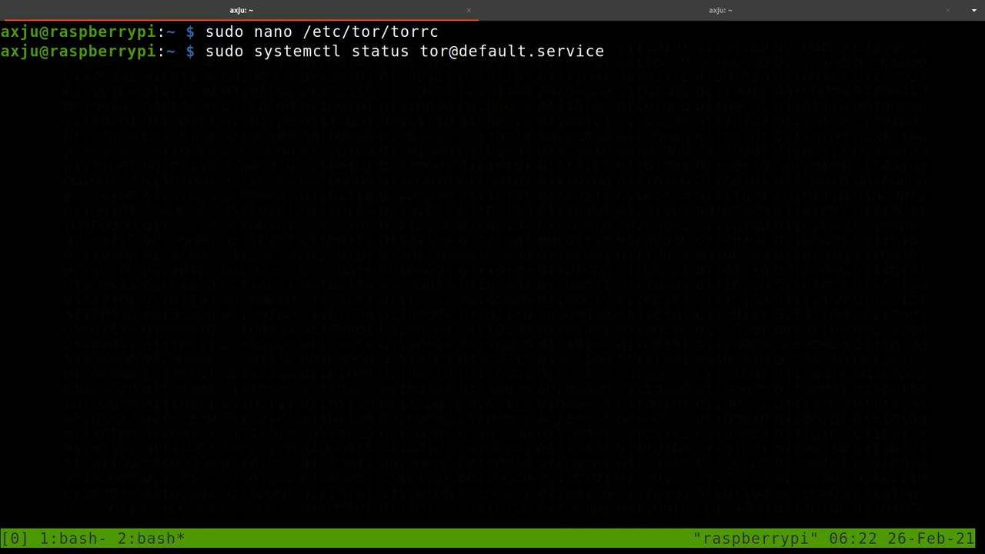
key(BackSpace)
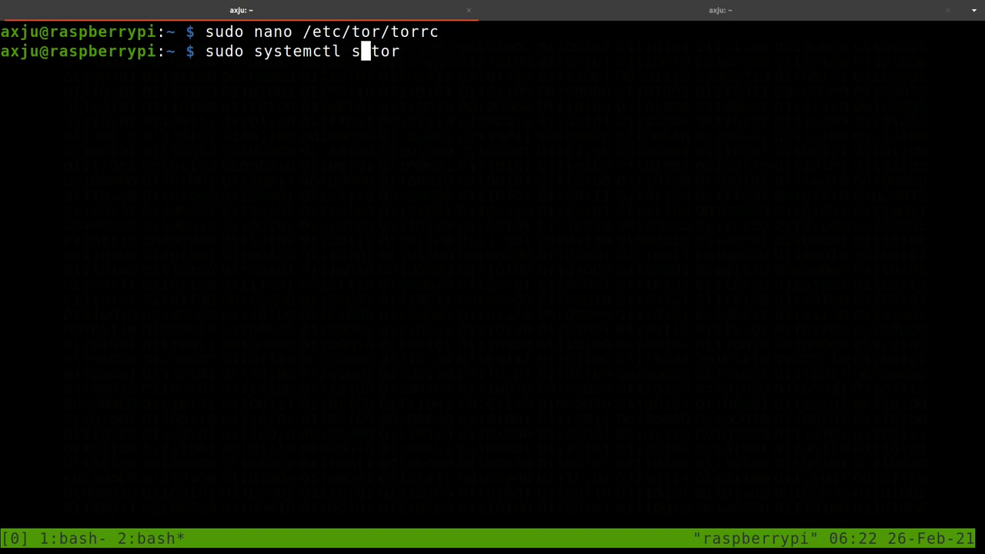
text(restart)
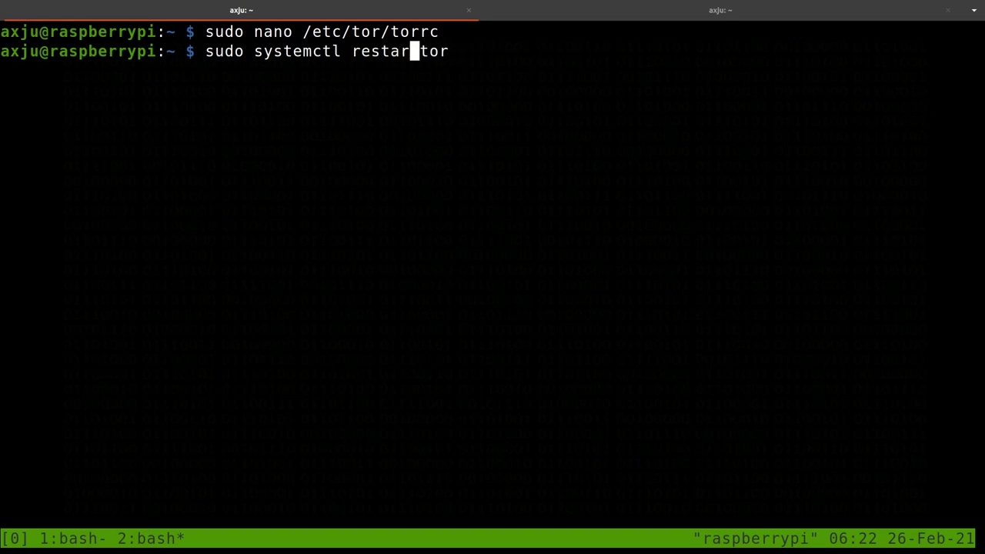
key(Return)
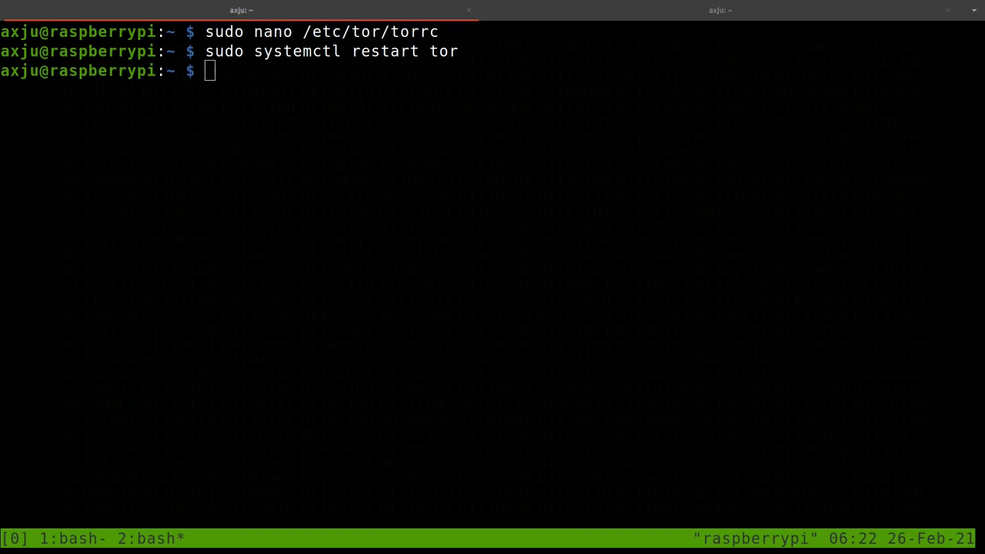
mouse_move(540, 223)
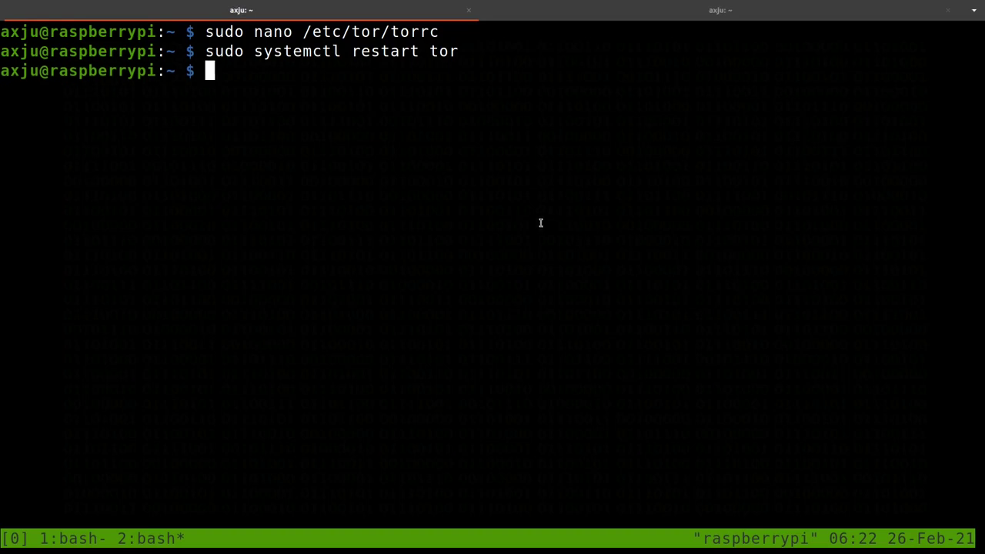
text(clear)
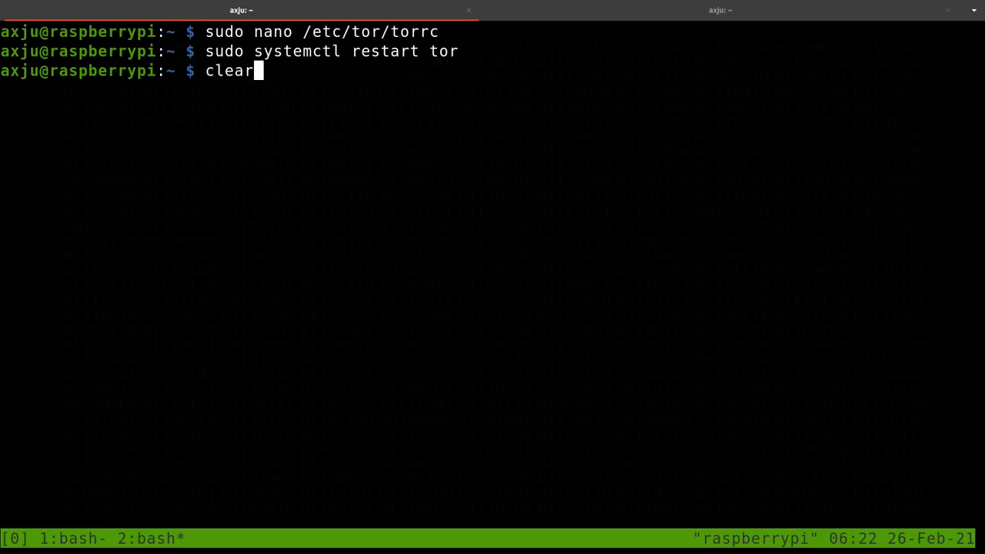
key(Return)
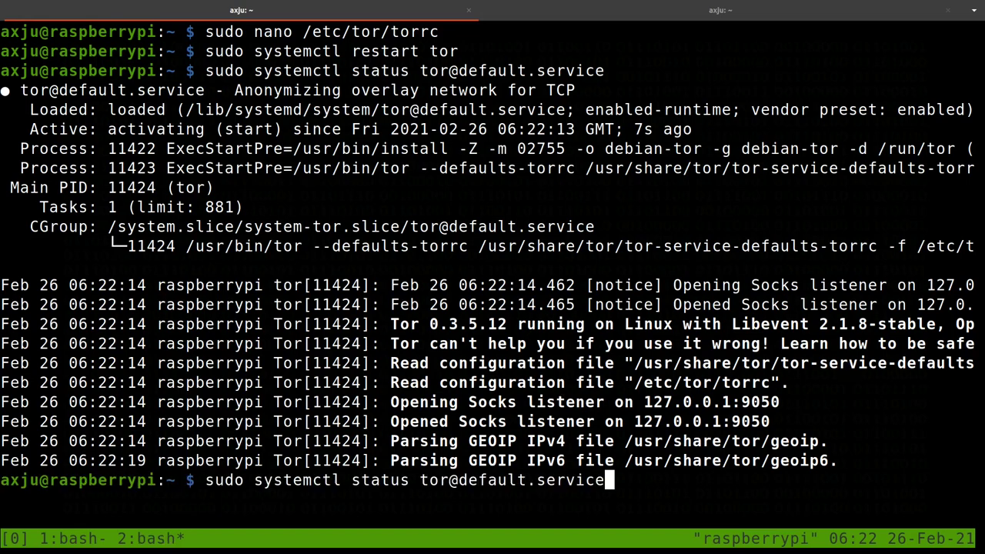
key(Return)
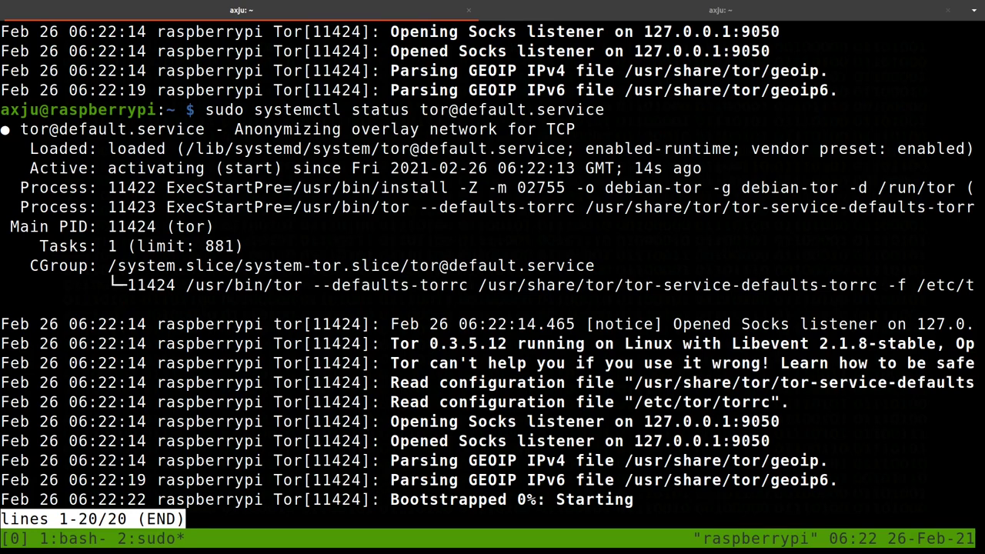
key(q)
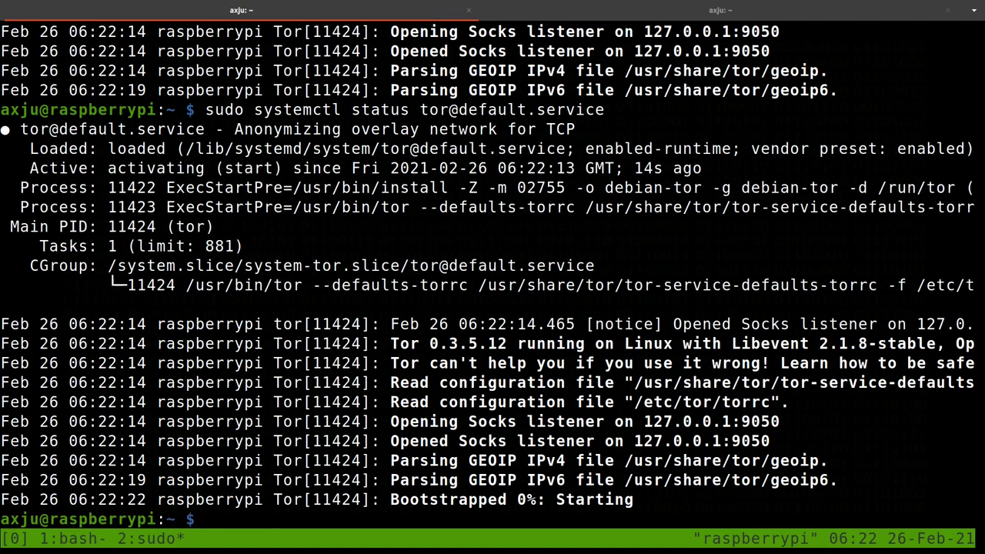
text(c)
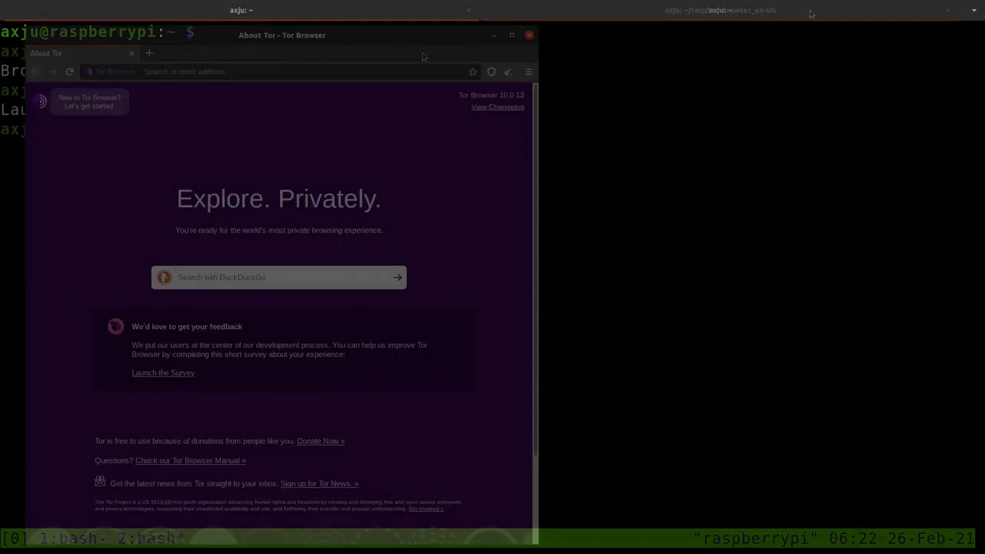
Drag the Tor Browser About Tor window into position on screen
drag(282, 35, 411, 45)
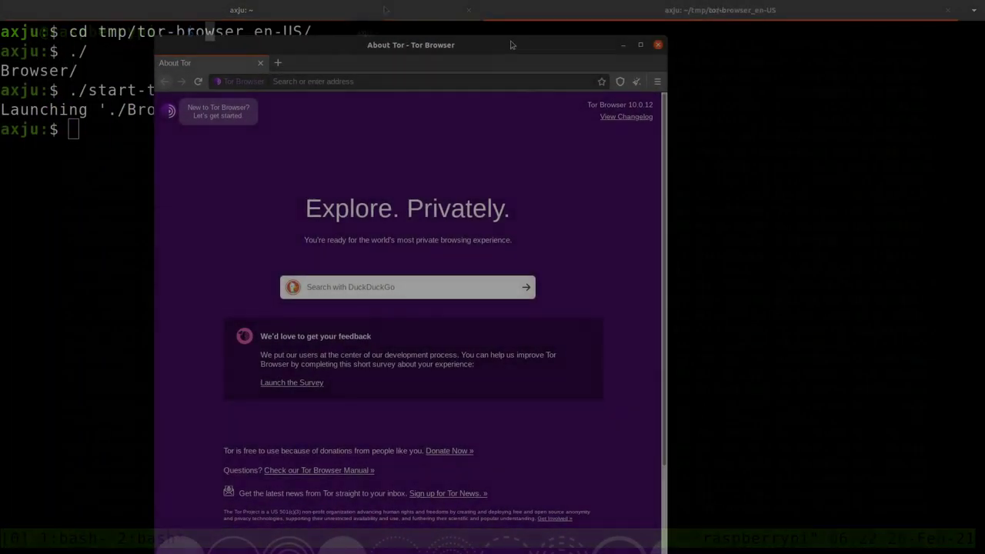
drag(411, 45, 475, 40)
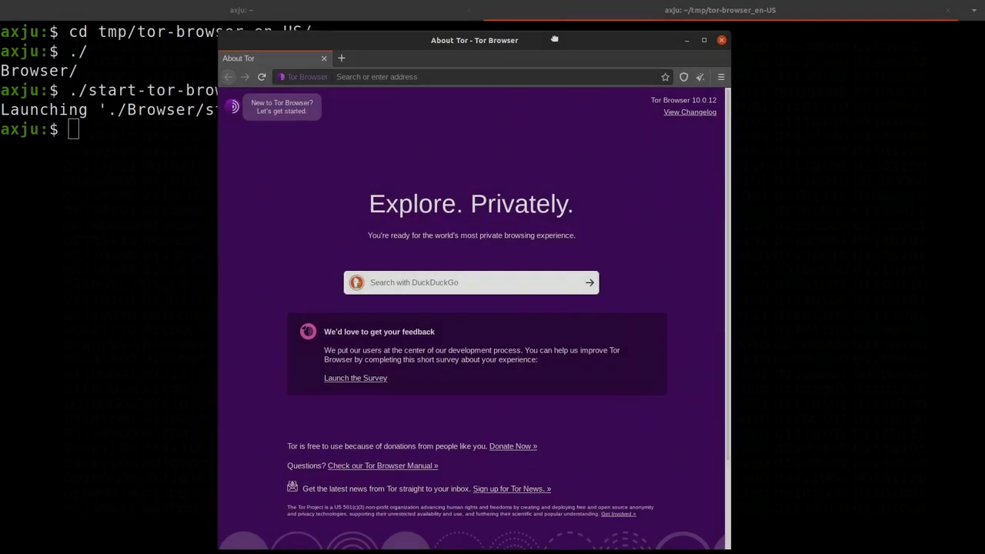
mouse_move(366, 14)
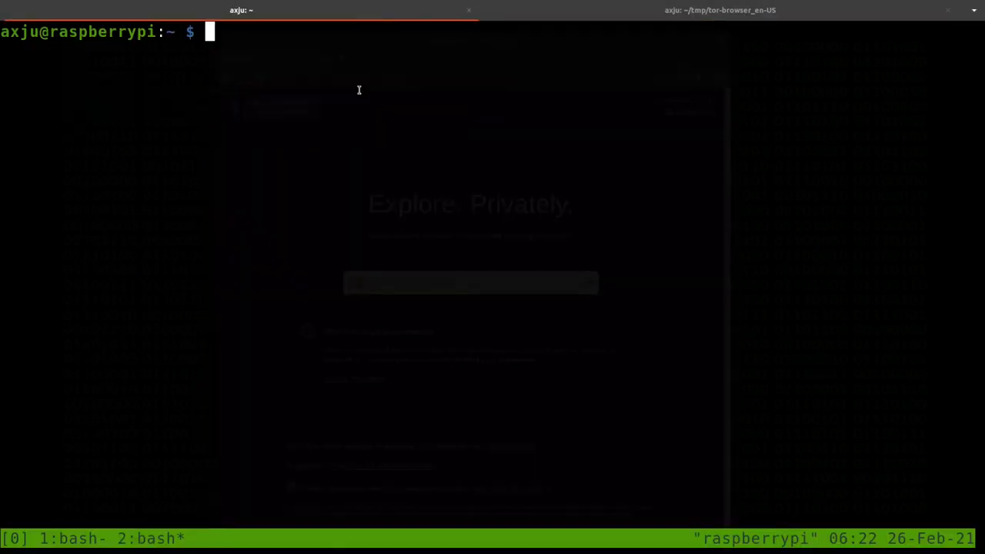
Print the Pi's /var/lib/tor/axju/hostname file and copy the .onion address
text(cat)
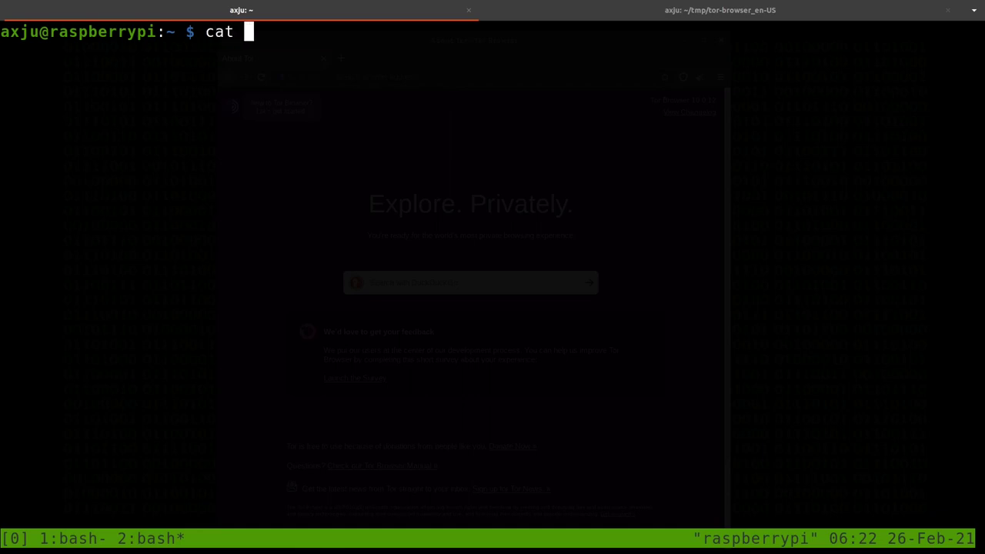
text(/va)
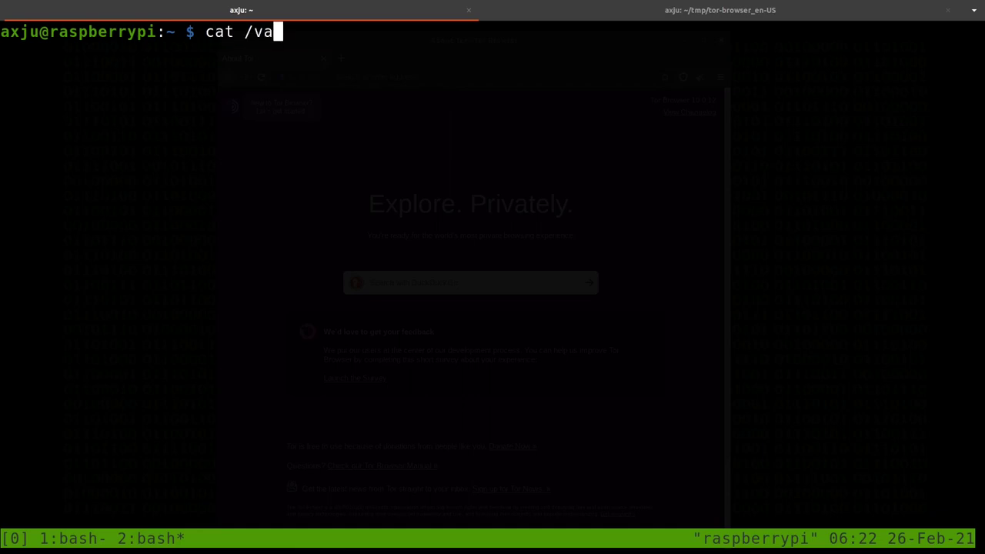
text(r/lib)
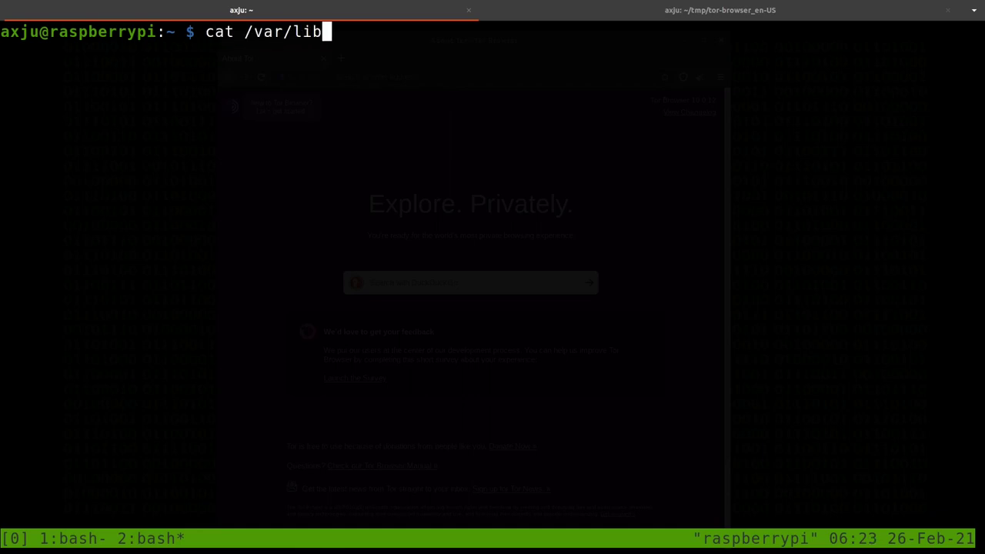
text(/tor)
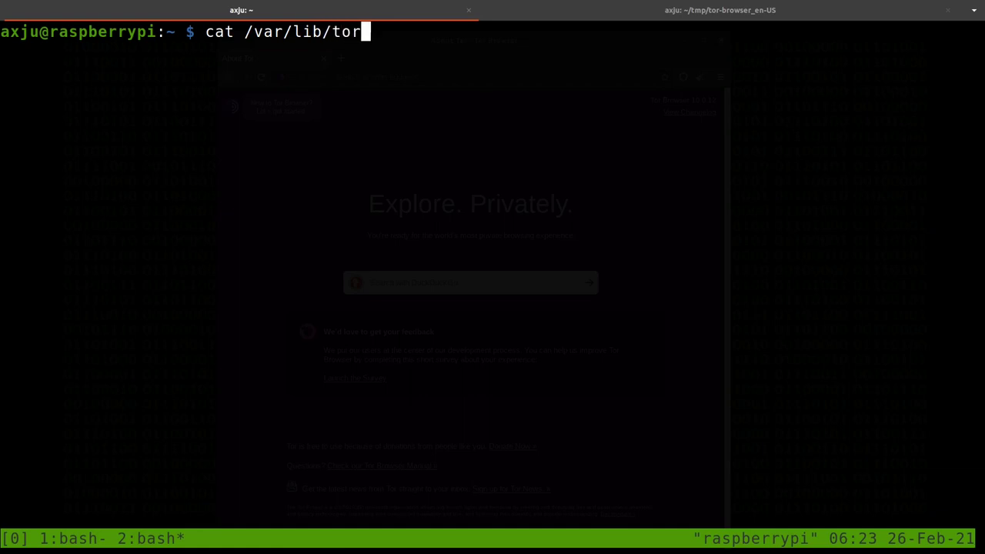
text(/axju)
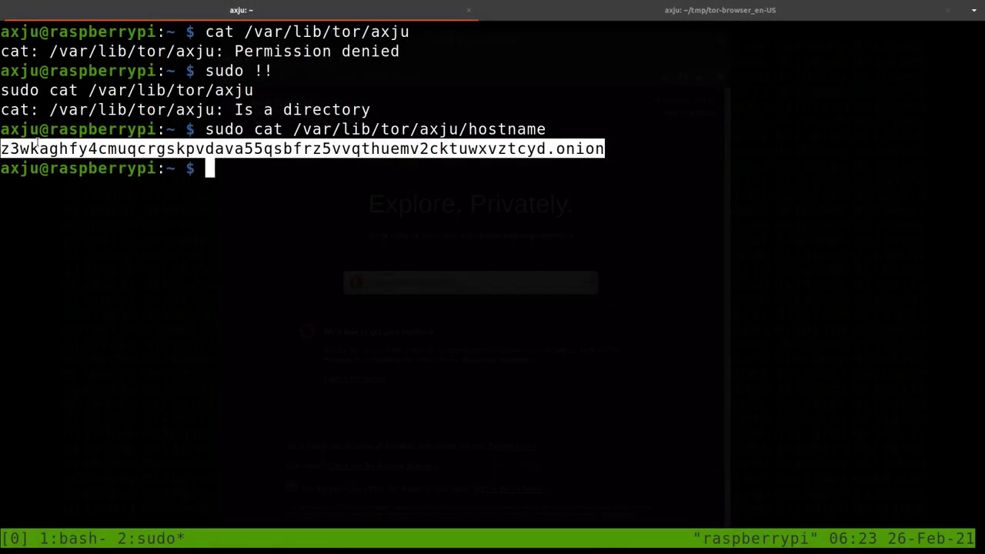
right_click(35, 146)
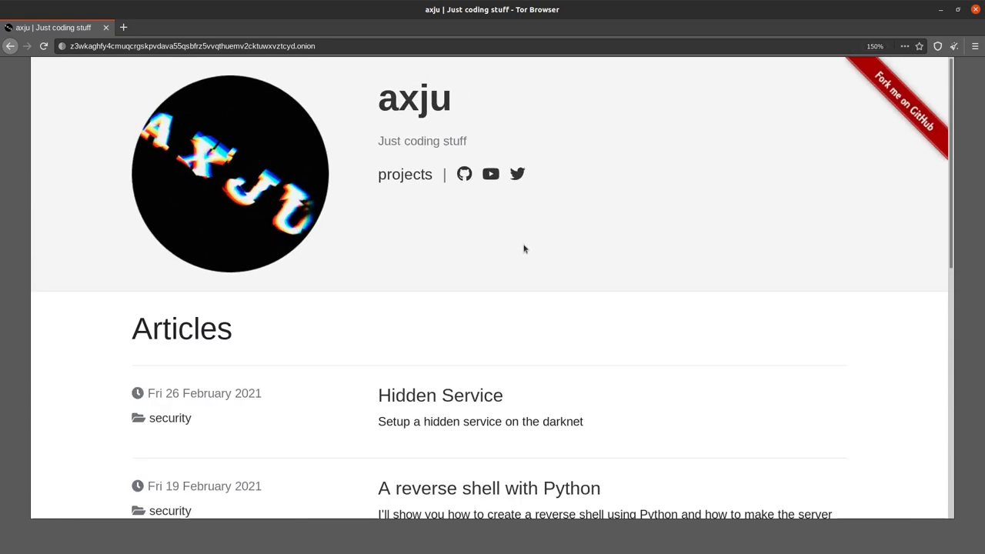
Scroll down the axju blog to its older articles and footer
scroll(down, 3)
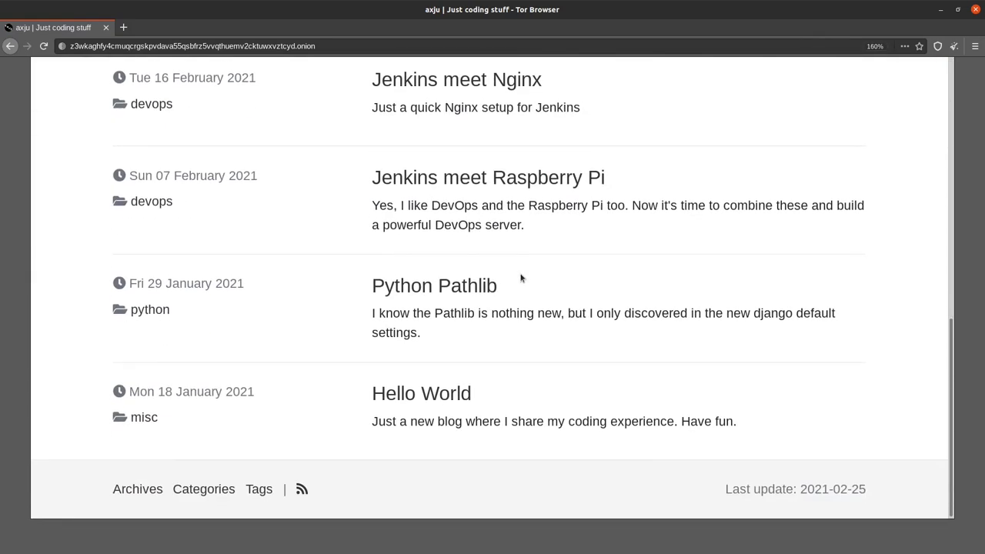
mouse_move(591, 290)
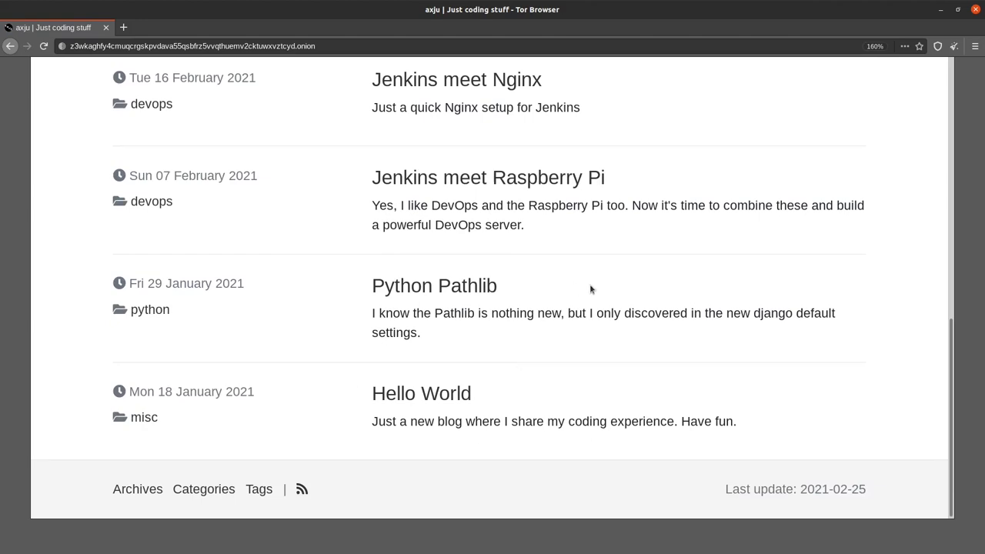
mouse_move(976, 55)
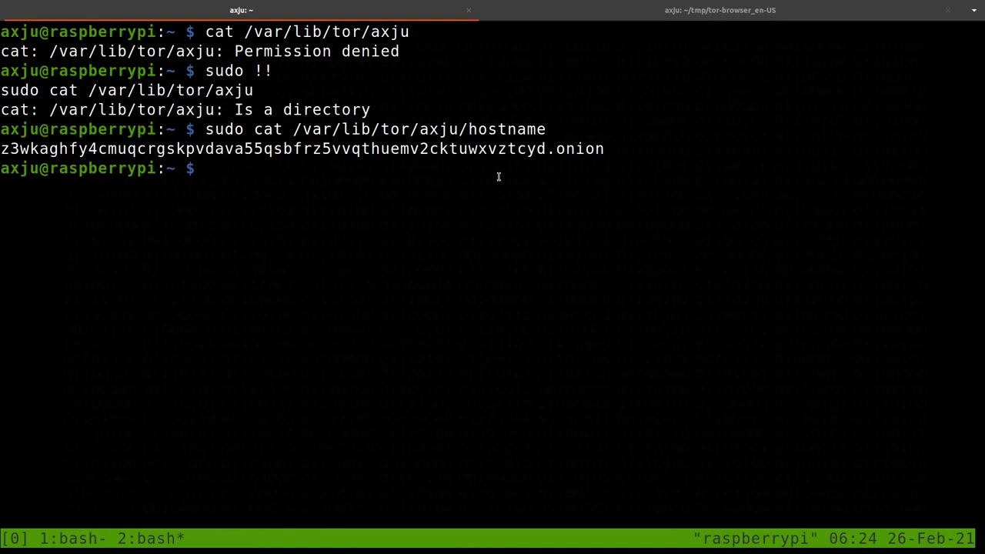
mouse_move(618, 182)
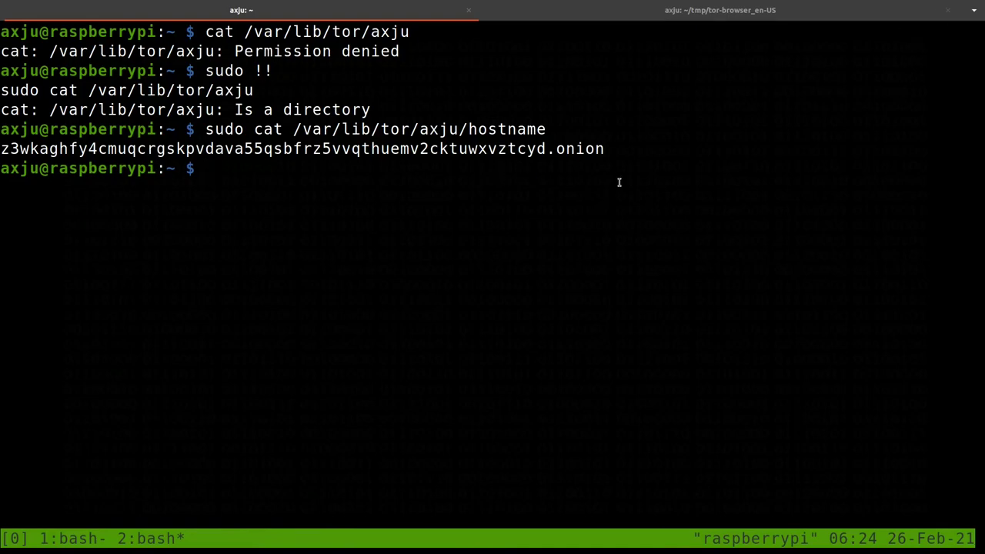
Switch to the second terminal tab holding the local machine's session
click(720, 10)
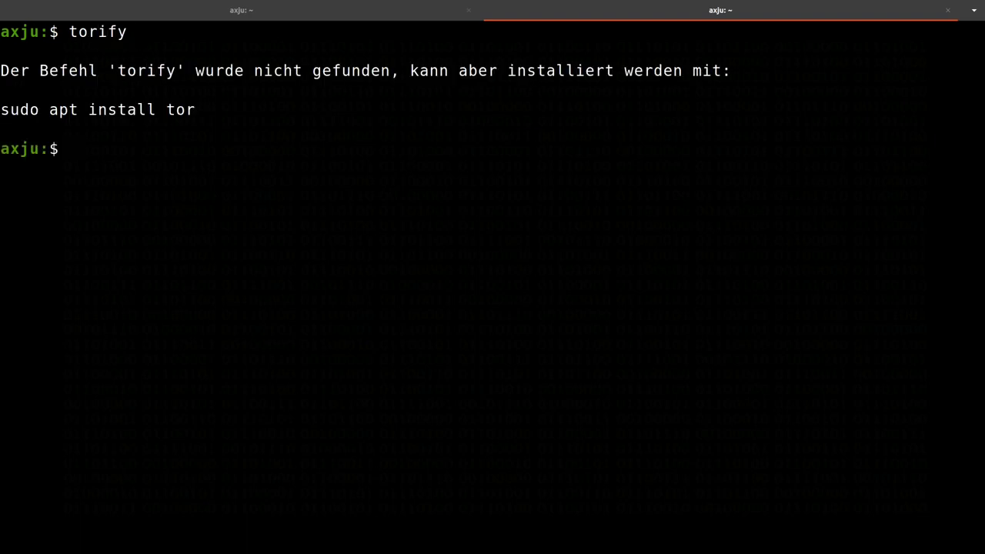
Run sudo apt install tor and submit the sudo password to install tor and tor-geoipdb
text(s)
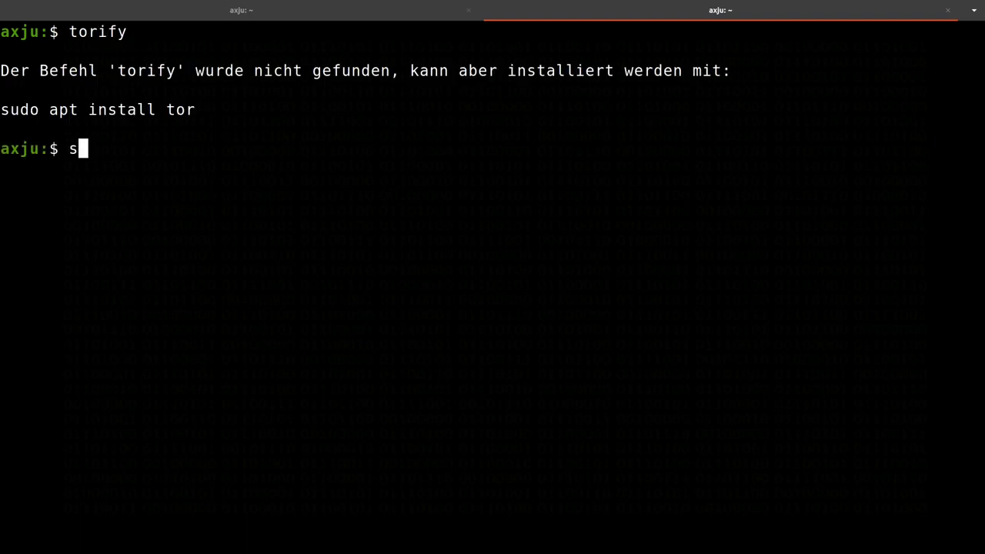
text(udo apt inst)
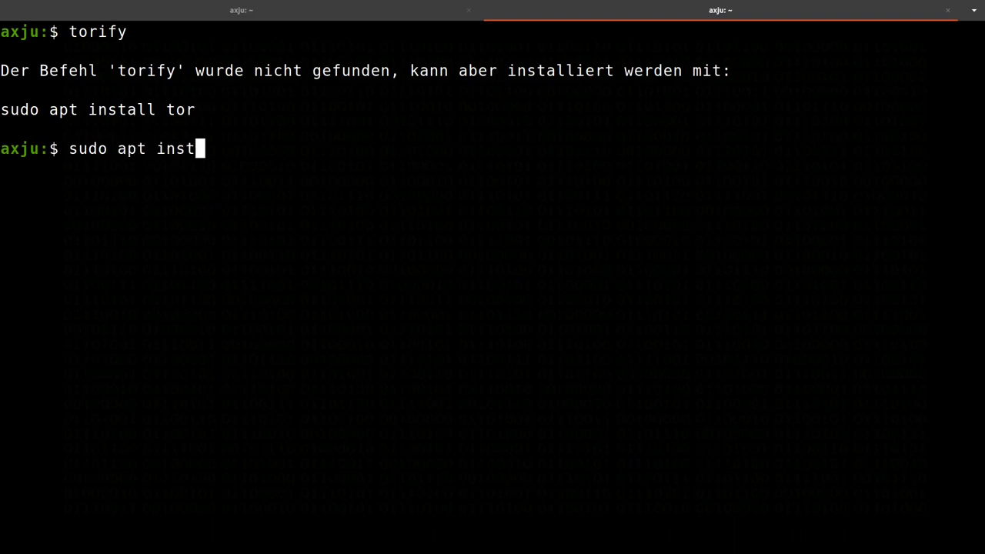
text(all tor)
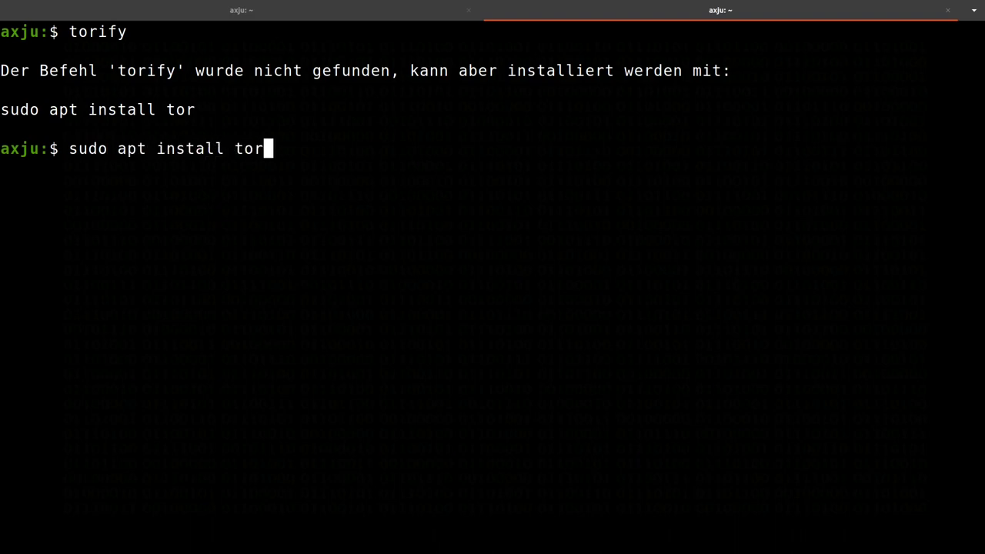
key(Return)
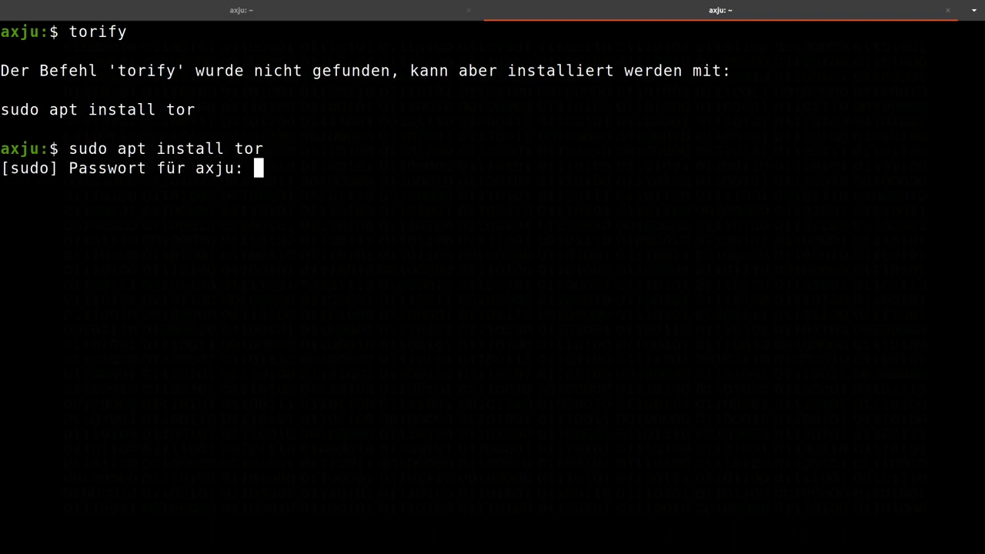
key(Return)
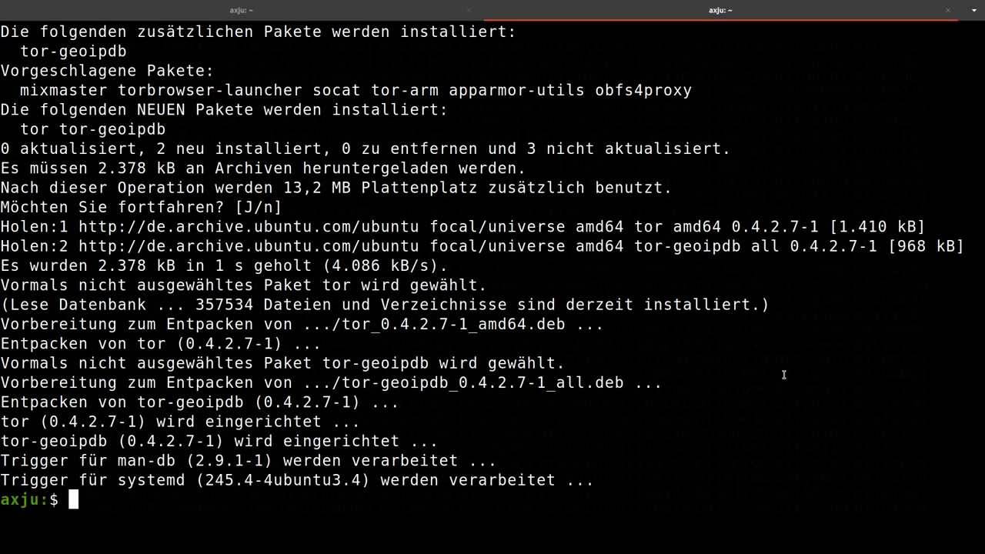
text(sudo sy)
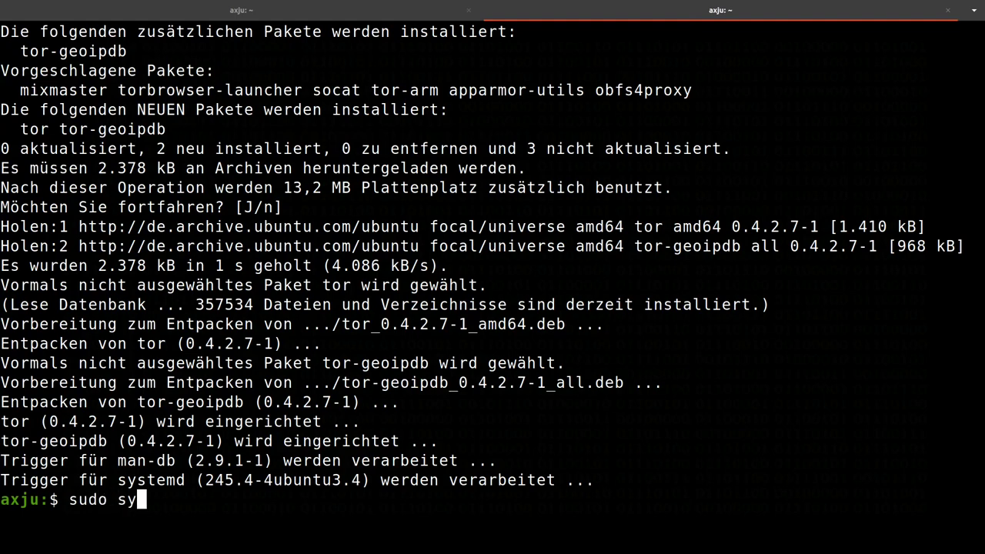
text(tmc)
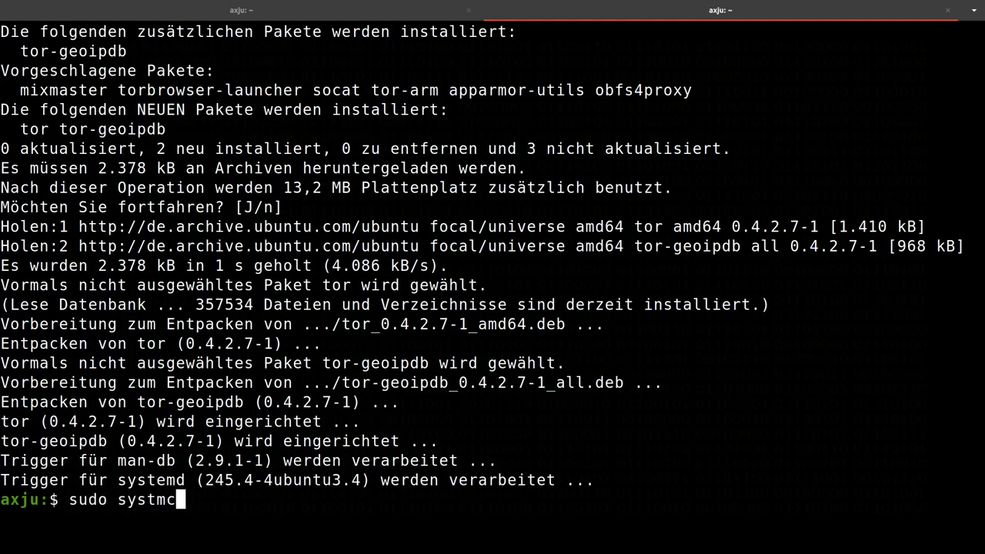
key(Tab)
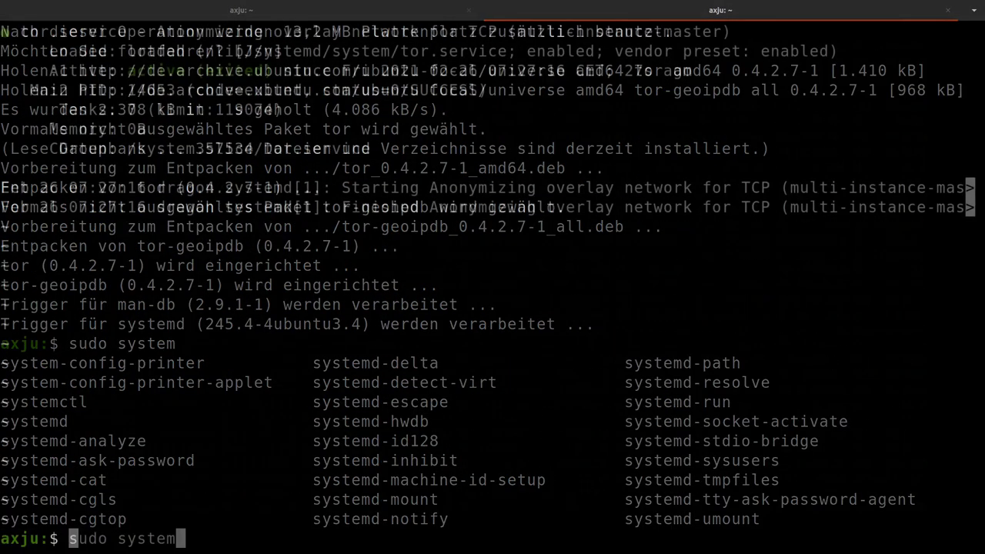
key(Return)
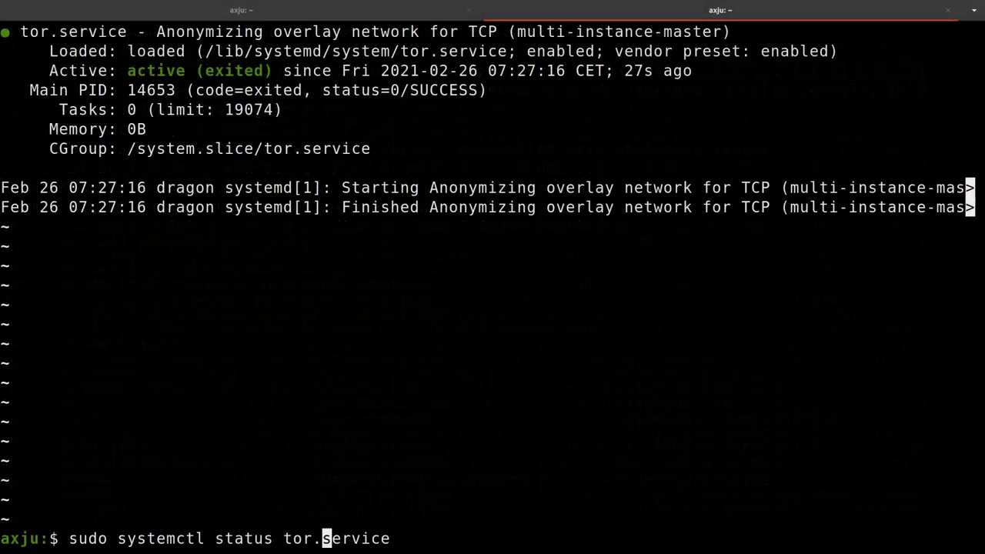
text(@)
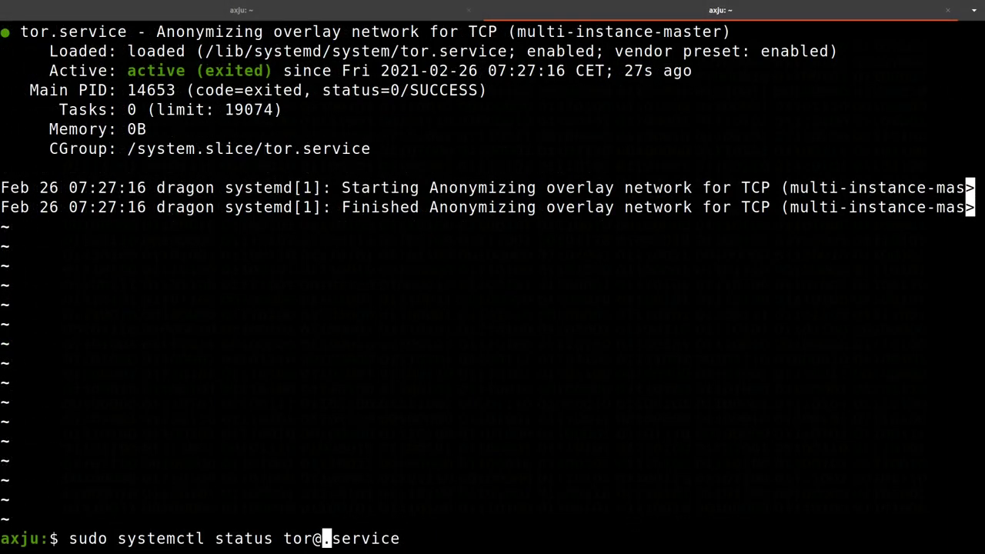
key(Return)
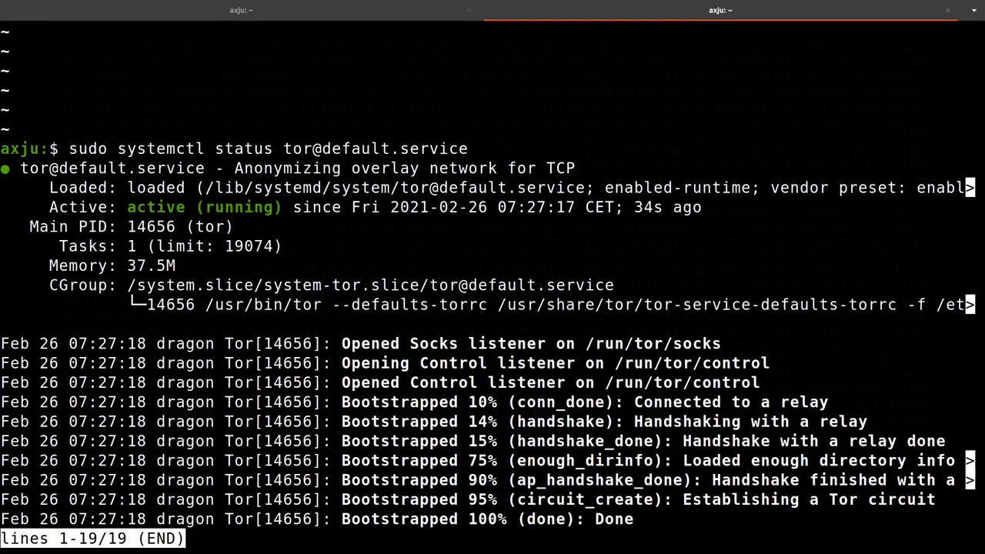
key(q)
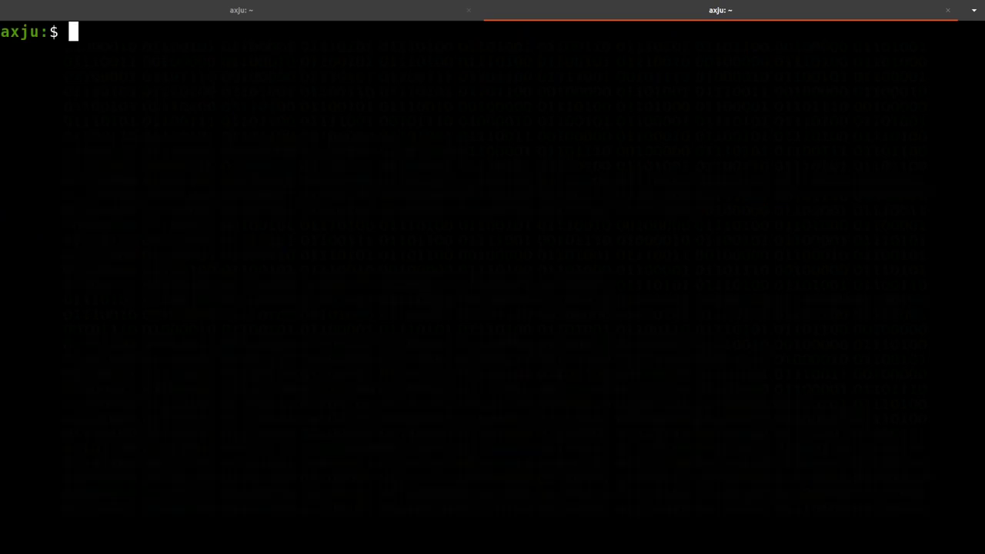
Start 'torify ssh' as user axju to the Pi's .onion hostname, copied from the Pi tab
text(tor)
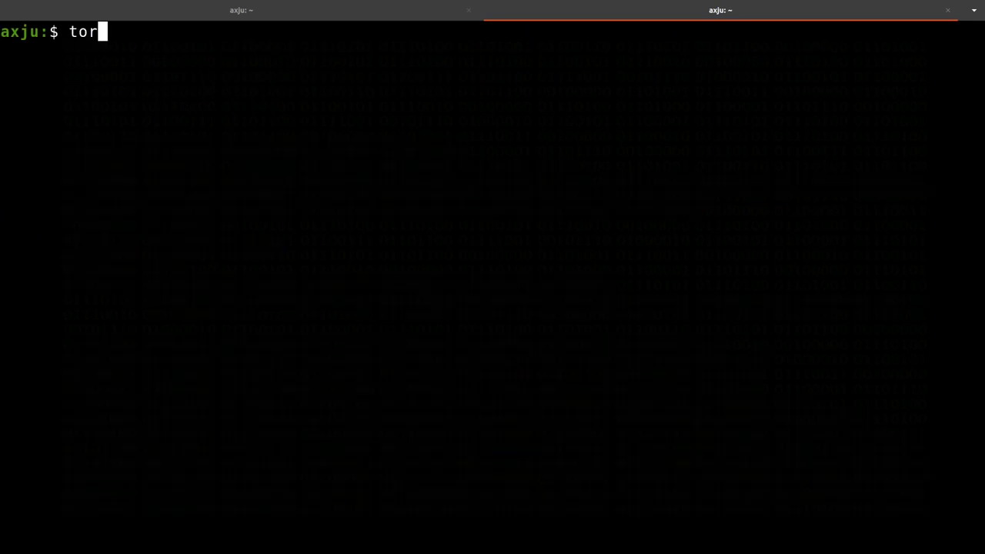
text(ify)
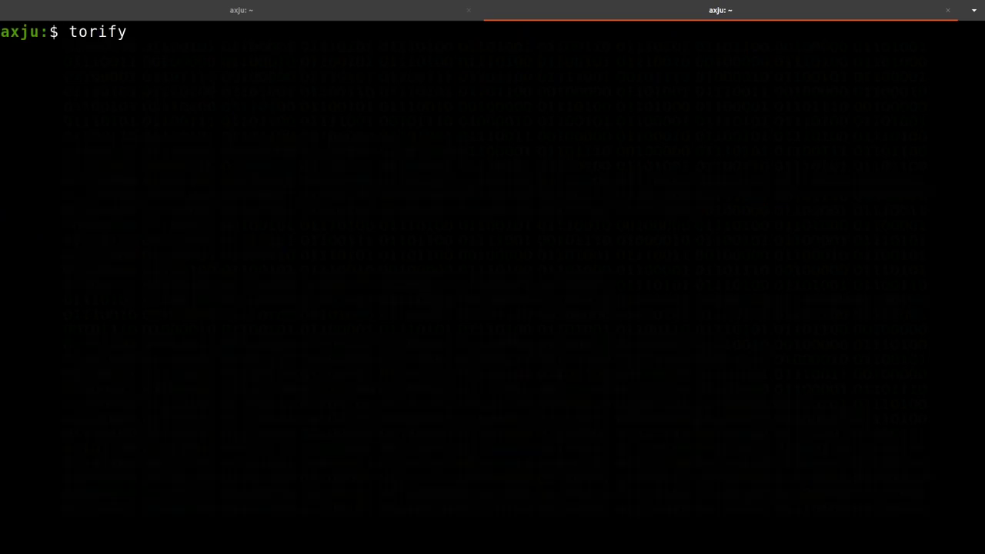
text(ssh axj)
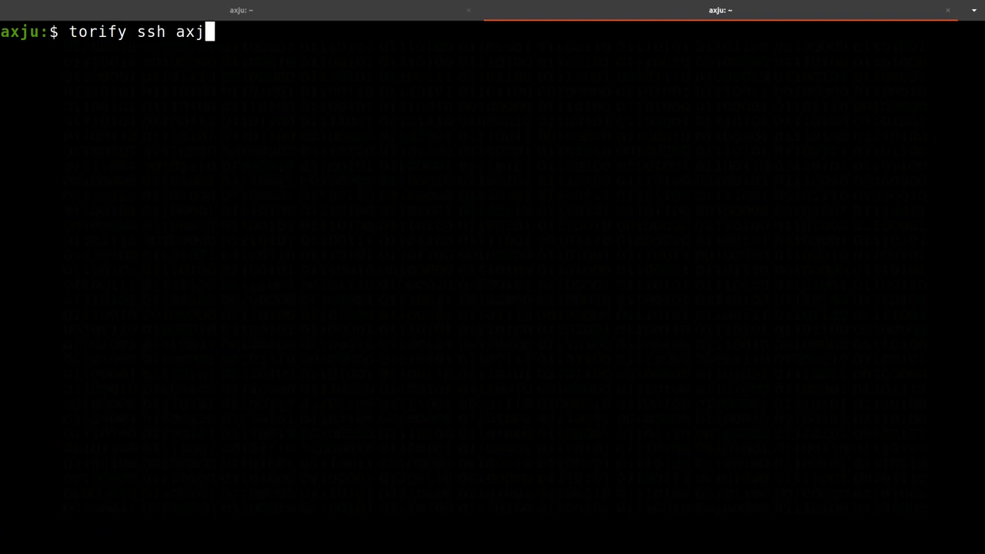
text(u@)
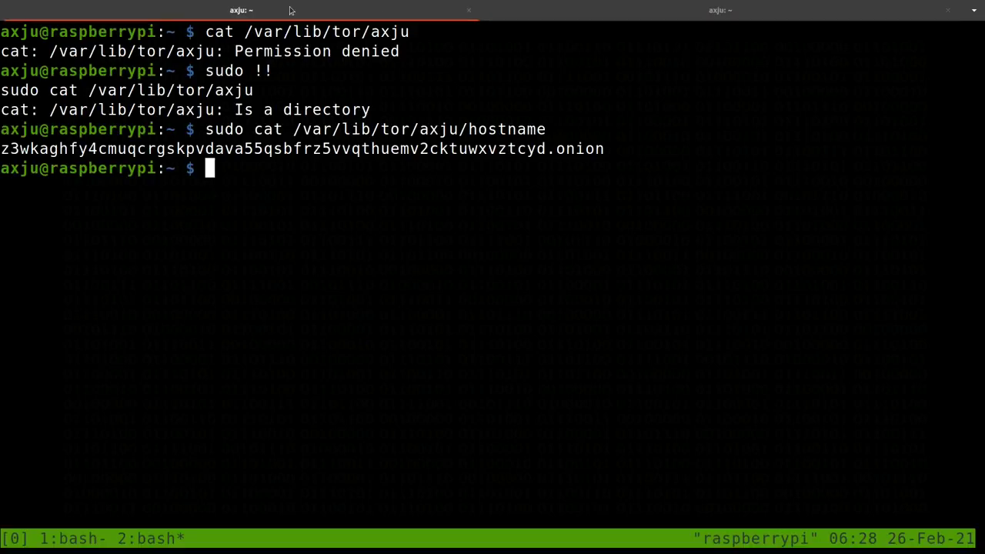
drag(73, 149, 604, 148)
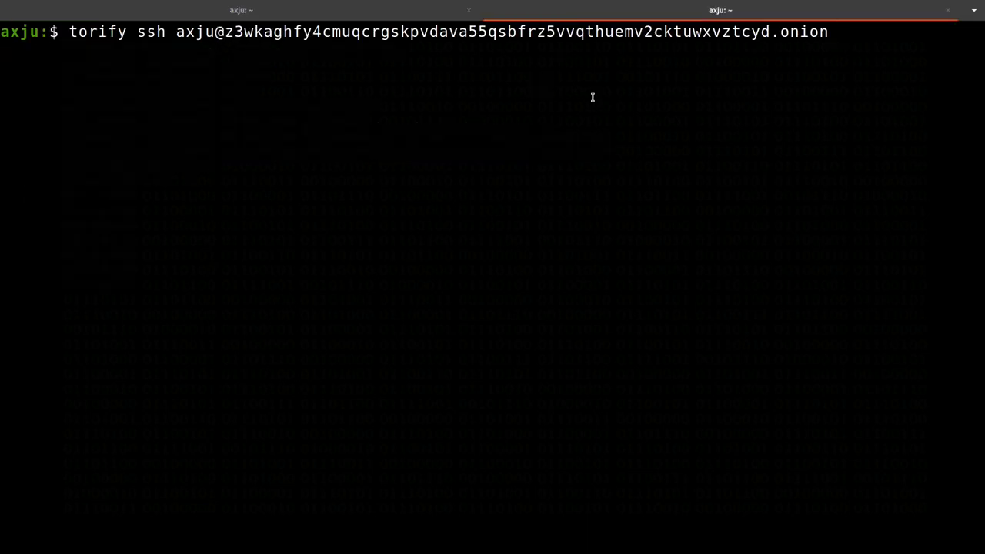
key(Return)
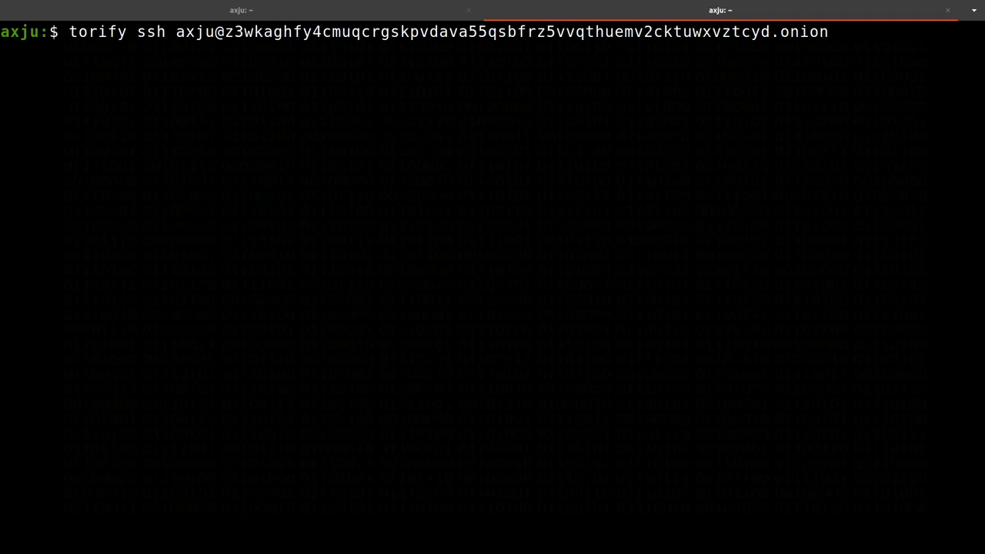
Accept the Pi's host key with 'yes', then exit the SSH session
key(Return)
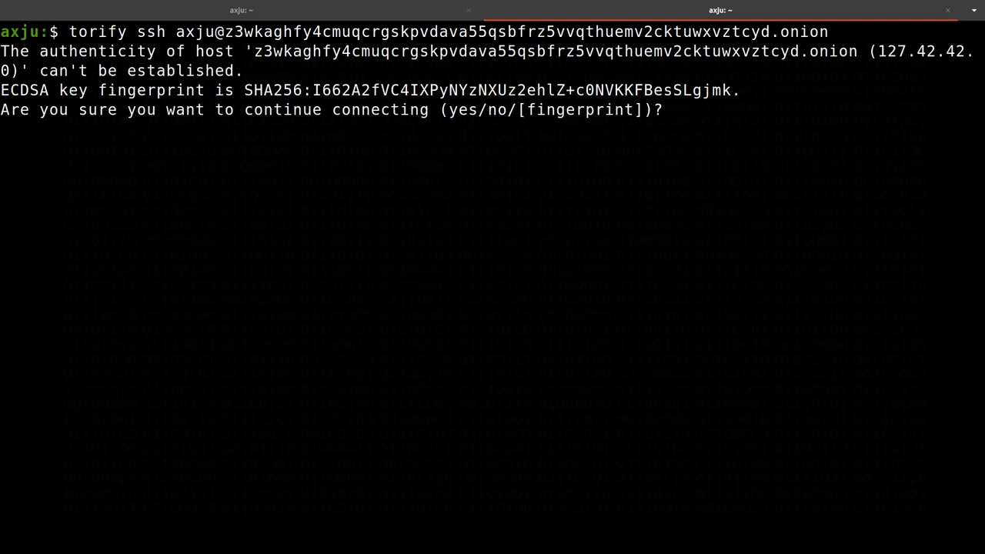
text(yes)
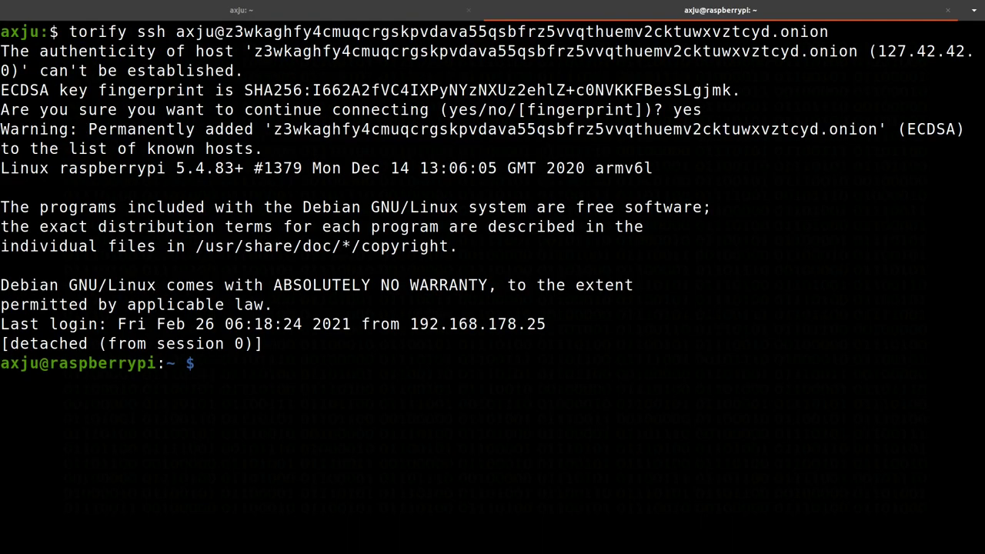
text(exit)
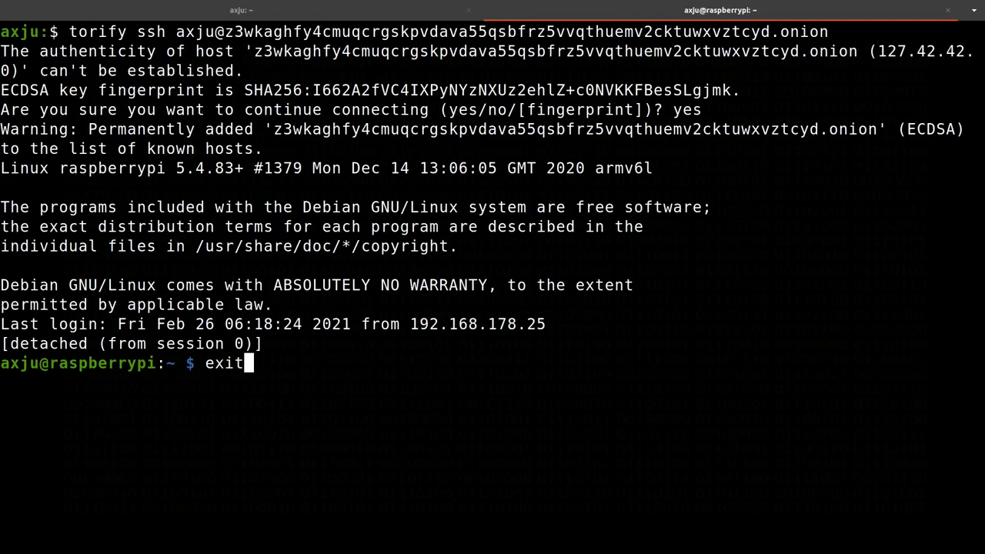
key(Return)
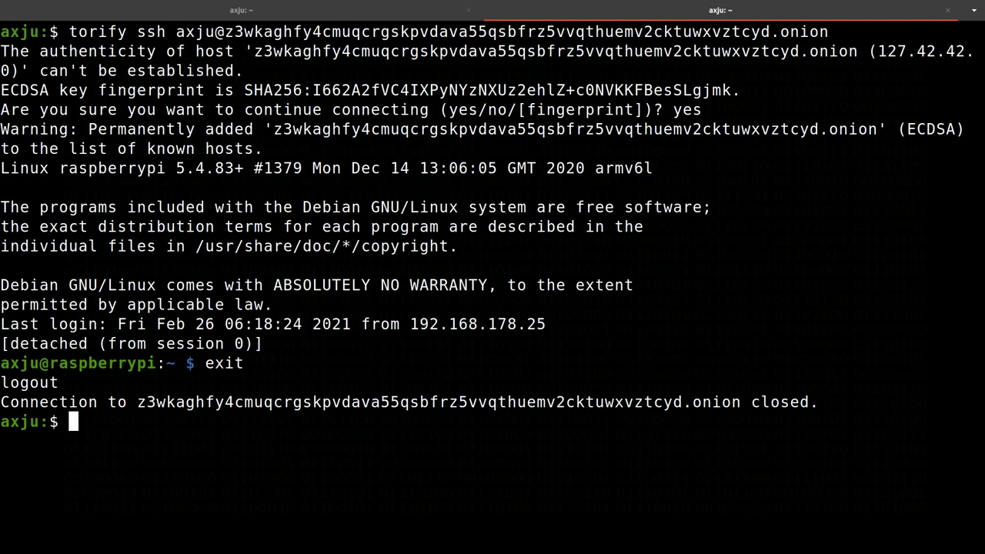
On the Pi, add a HiddenServicePort line to /etc/tor/torrc and restart Tor
text(cat /var/lib/tor/axju/hostname)
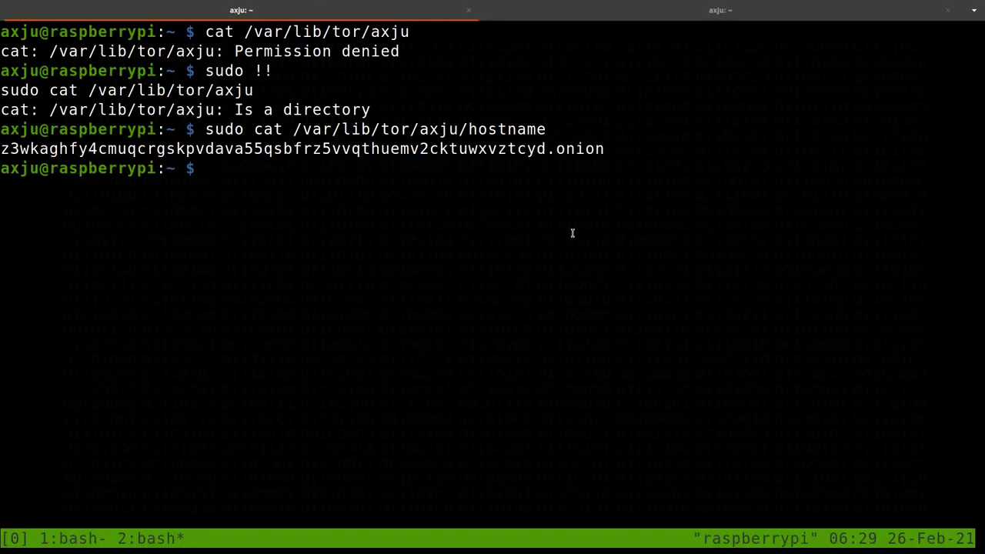
text(sudo systemctl status tor@default.service)
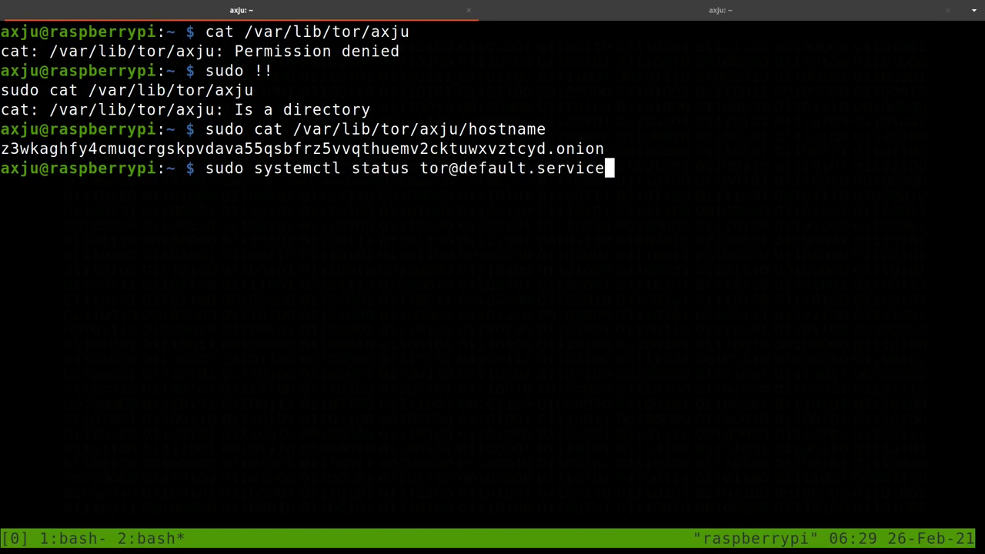
key(Return)
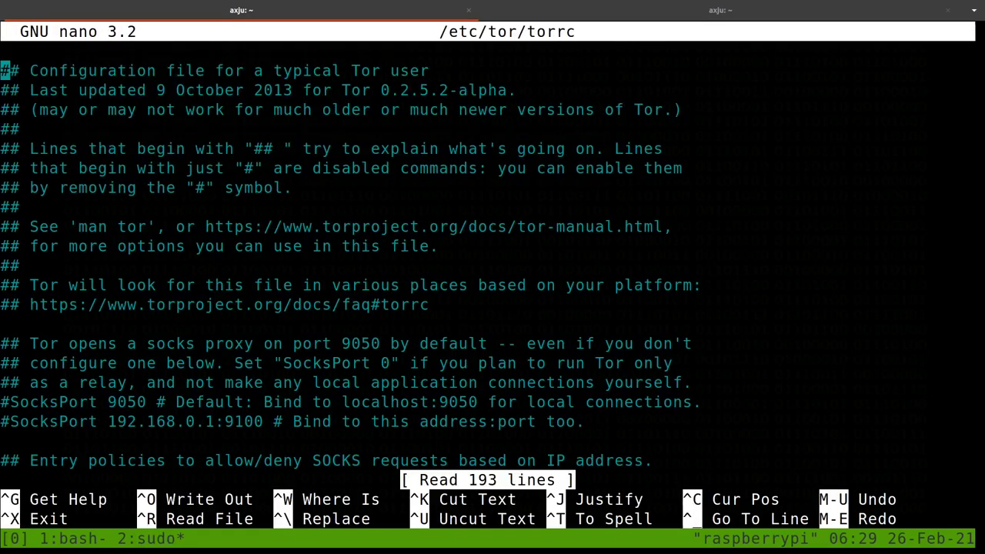
scroll(down, 3)
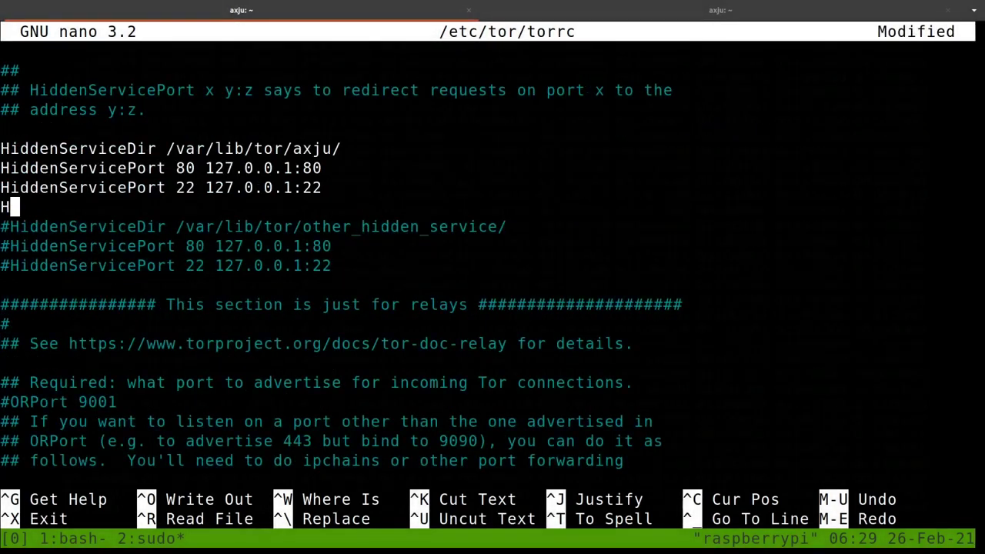
text(idden)
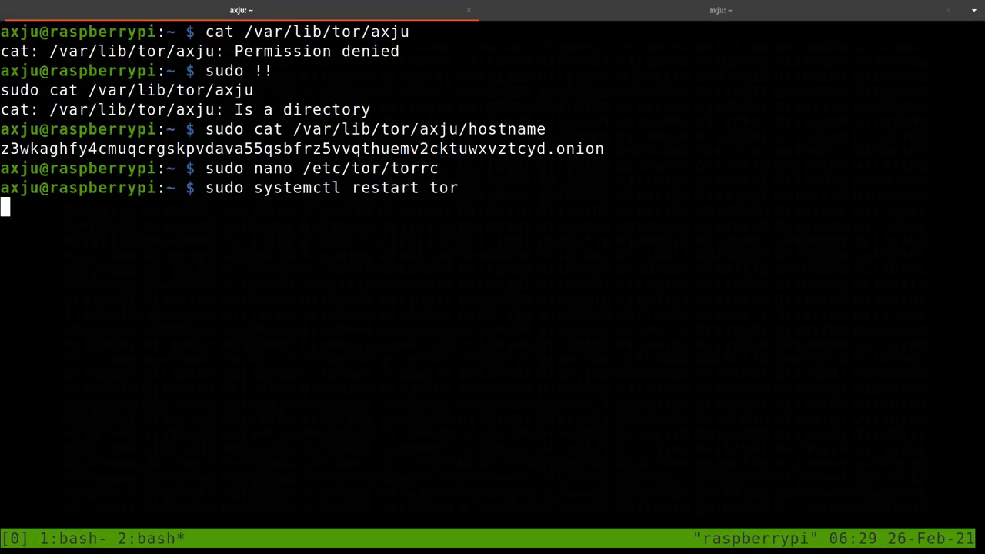
key(Return)
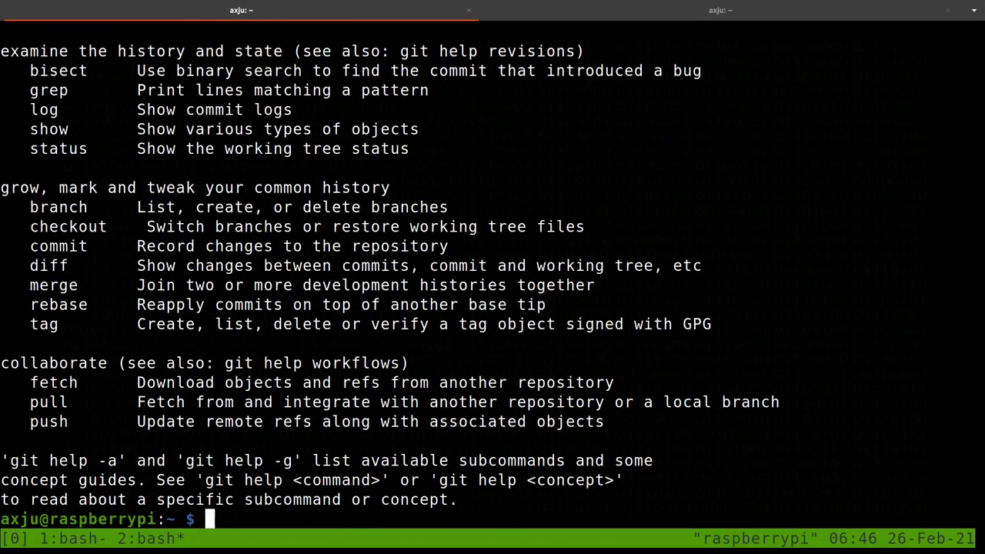
Clone github.com/axju/misc.git, enter misc/reverse-shell, and run server.py listening on port 5555
text(git clone https://github.com/axju/misc.git)
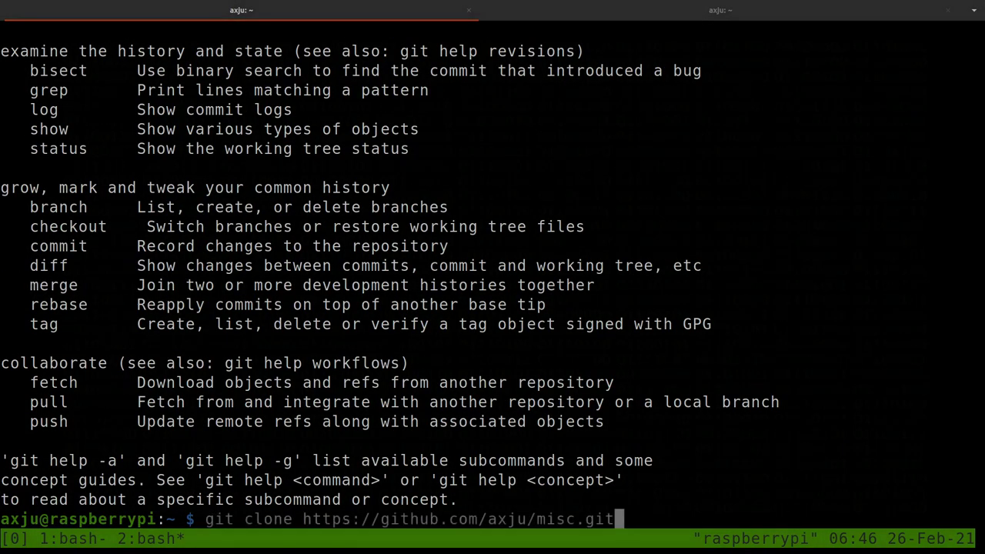
key(Return)
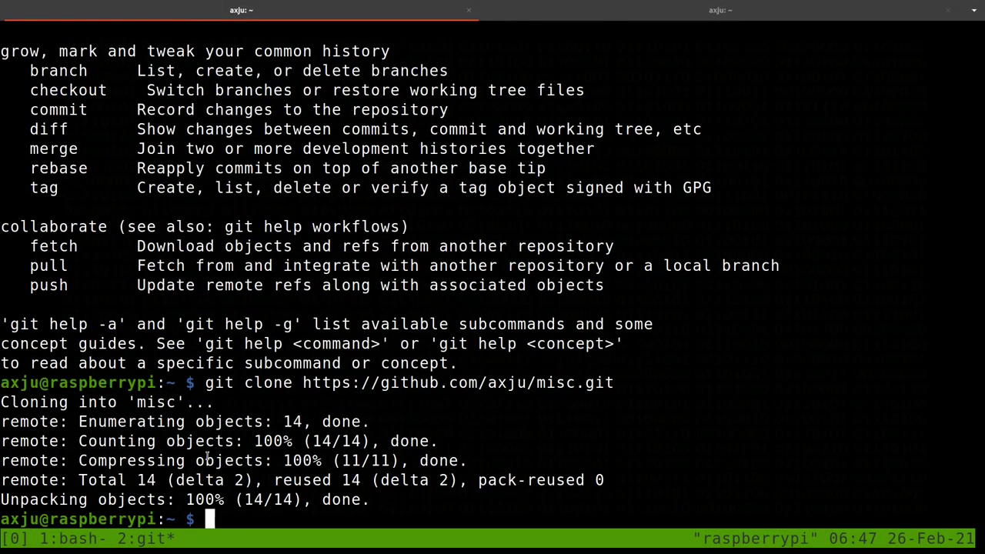
text(cd)
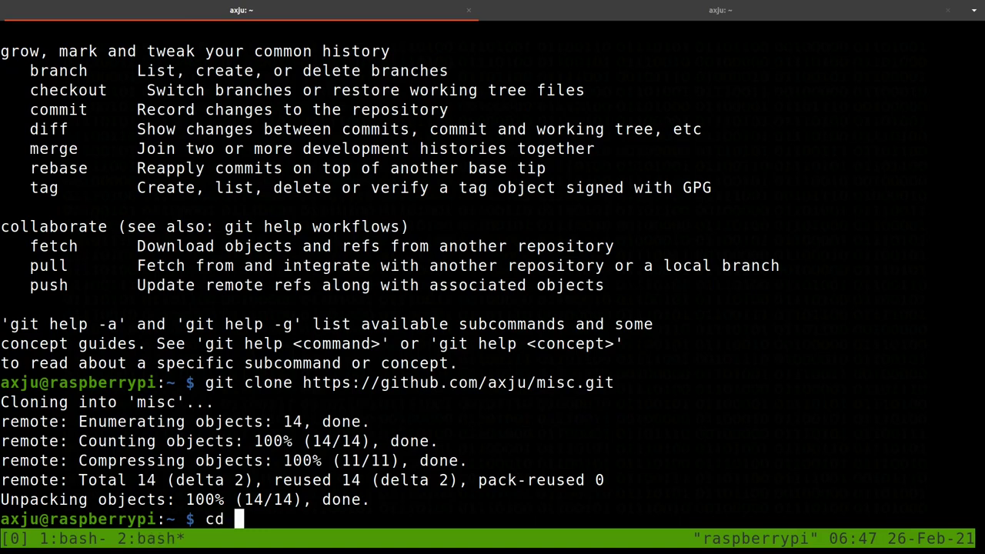
text(misc/)
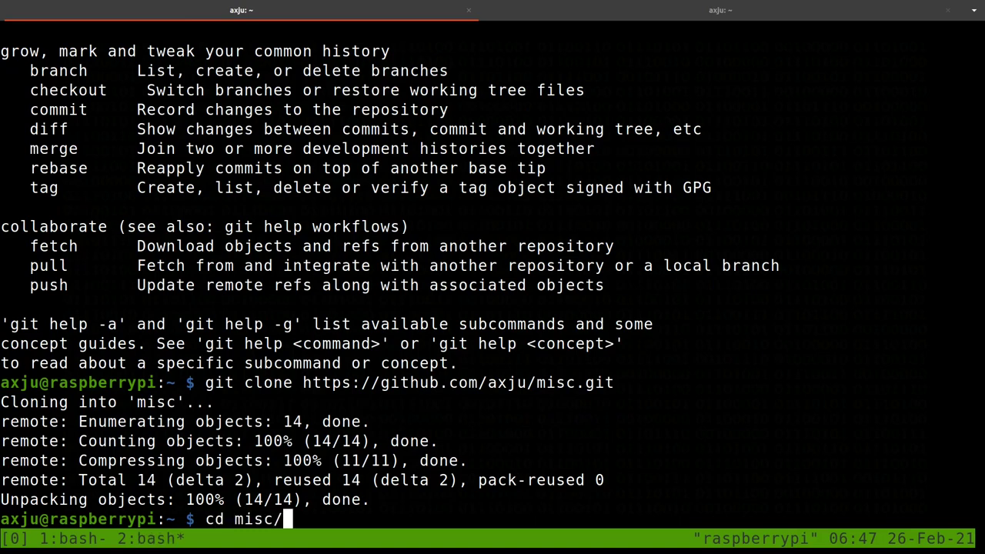
key(Return)
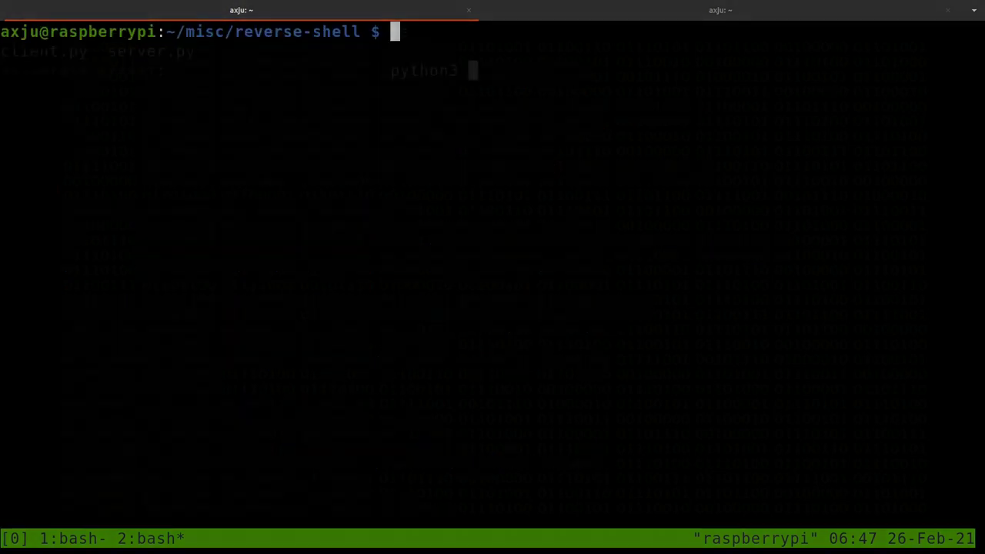
key(Return)
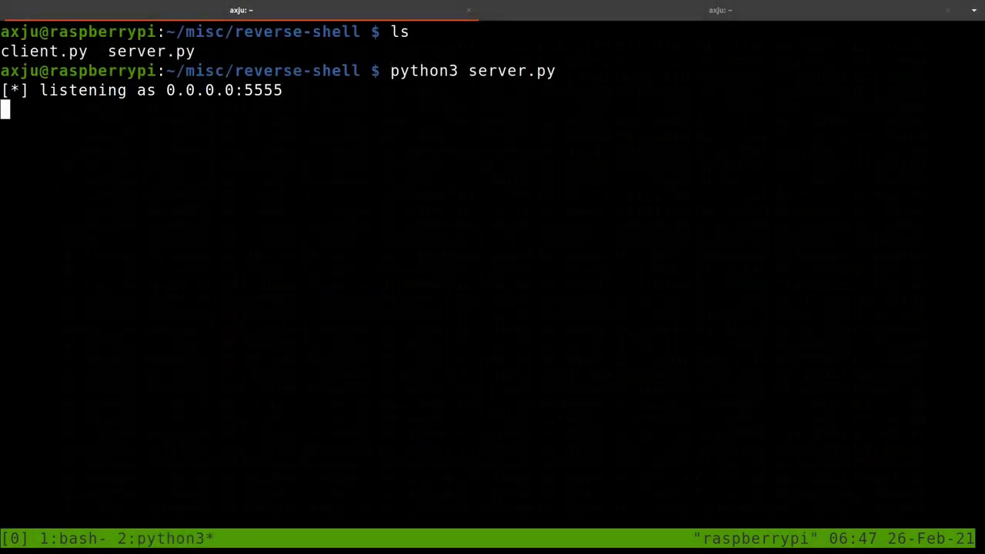
Locally, cd to projects/misc/reverse-shell and run 'torify python3 client.py' against the Pi's .onion address
click(719, 10)
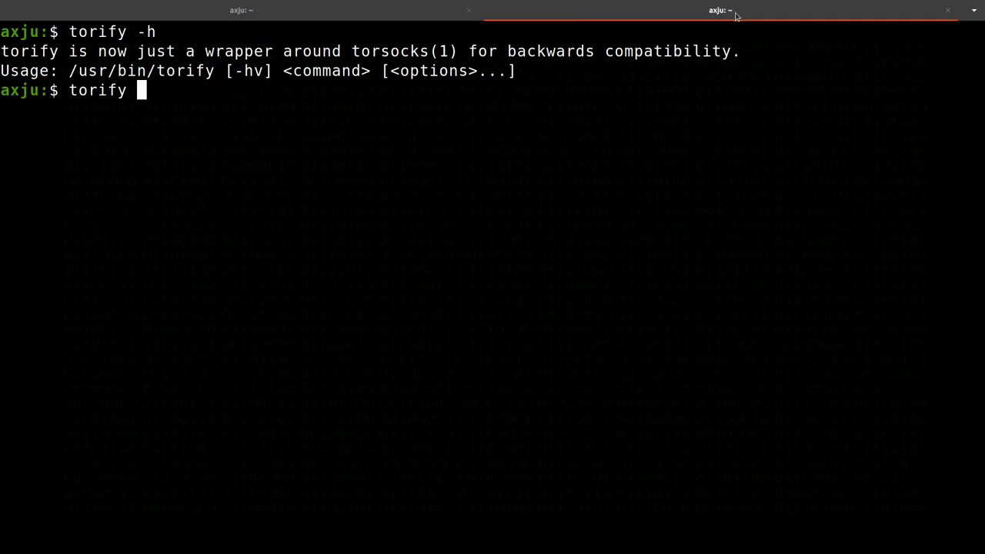
key(ctrl+c)
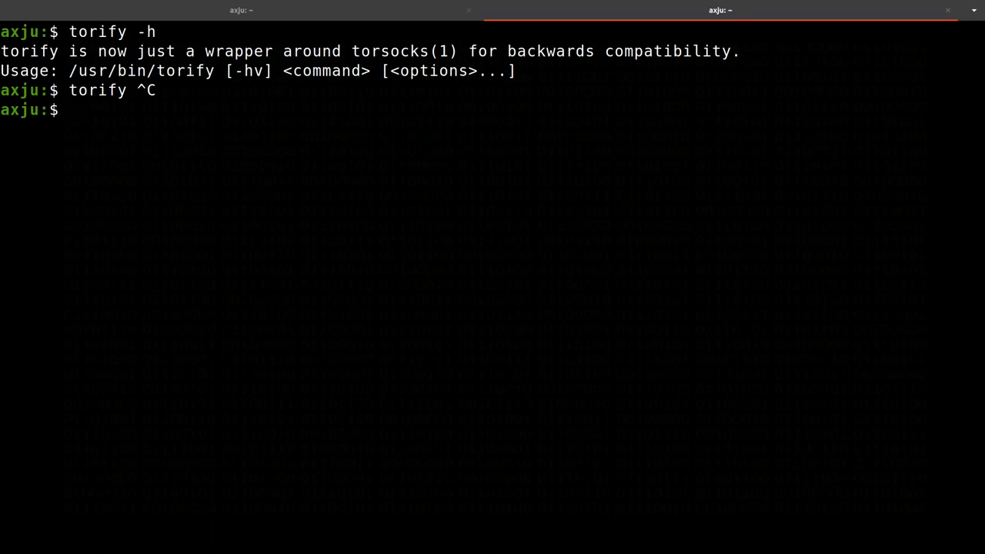
text(cd)
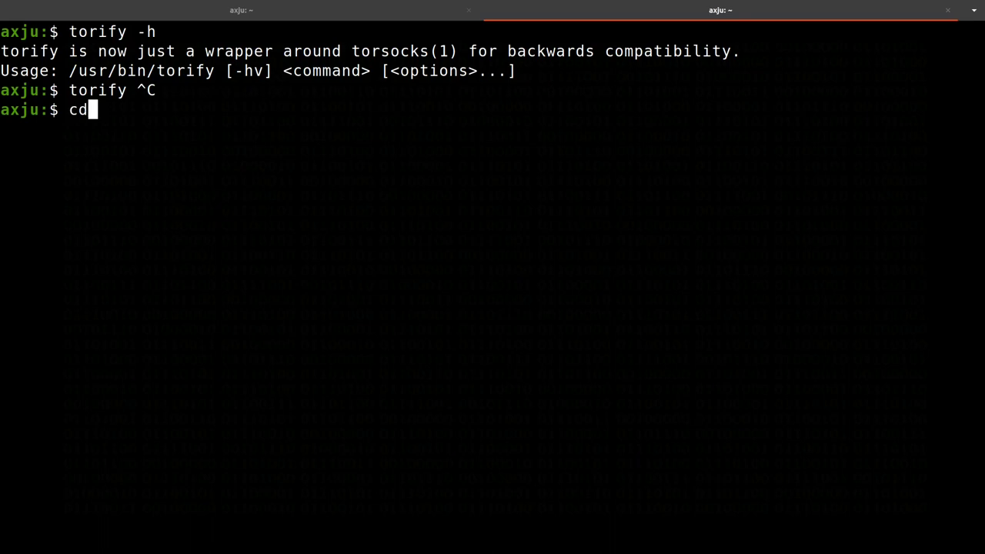
key(Return)
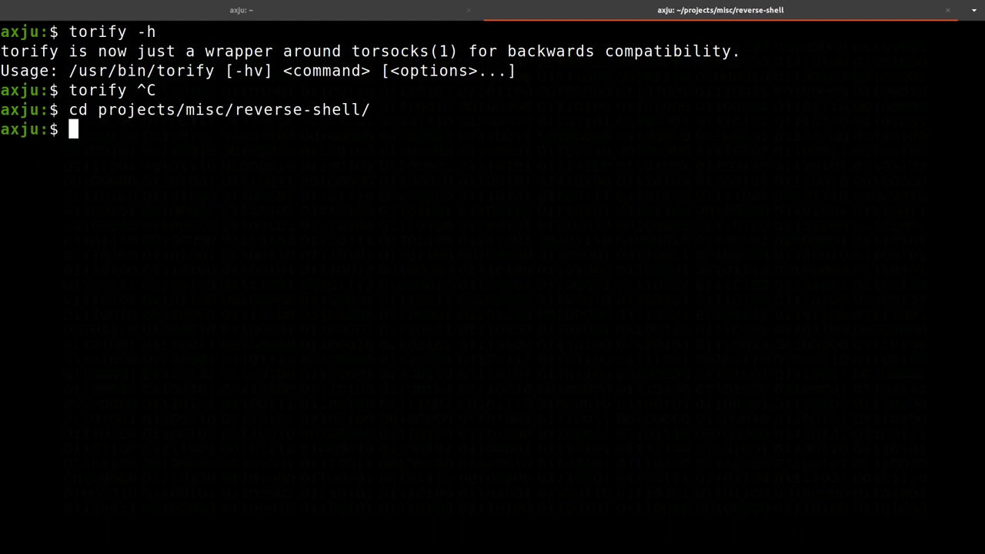
text(py)
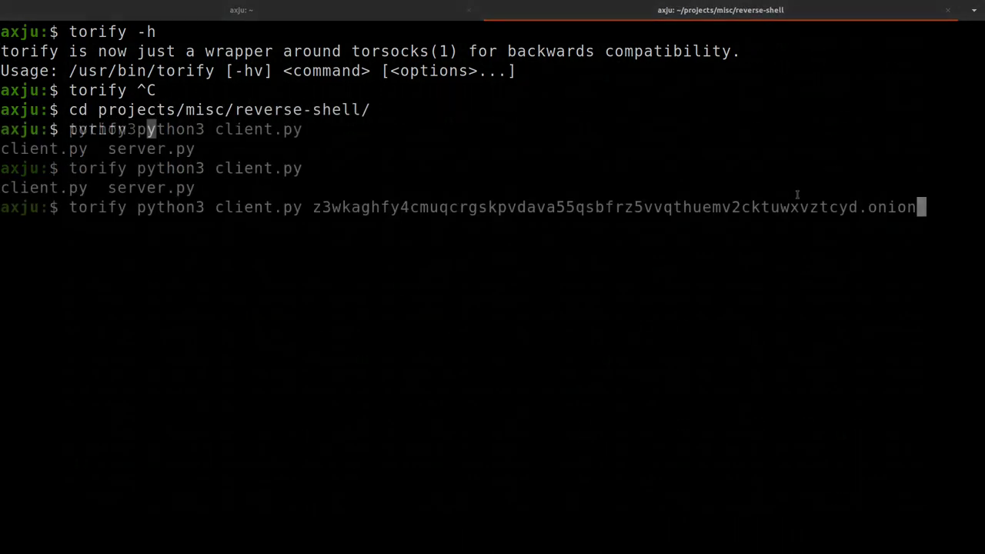
key(Return)
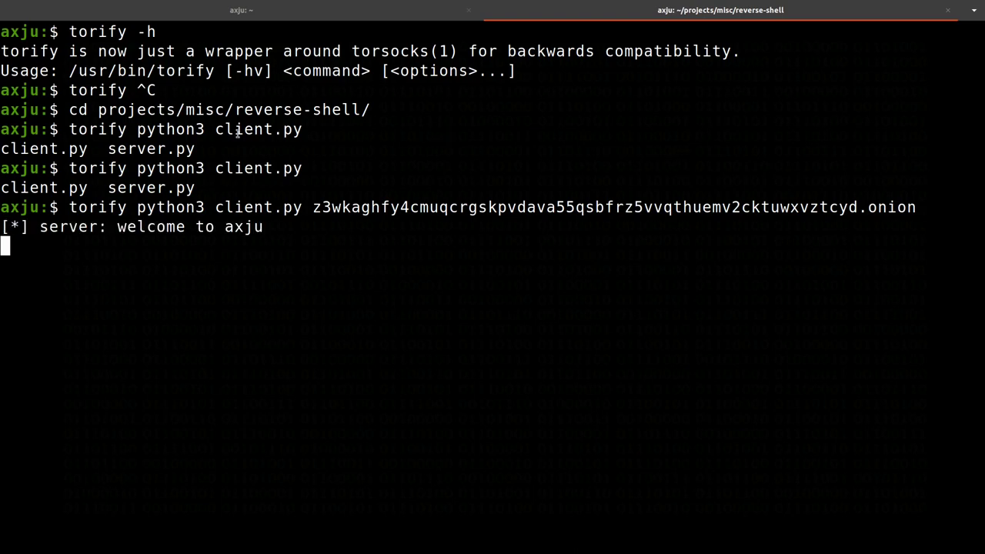
click(241, 10)
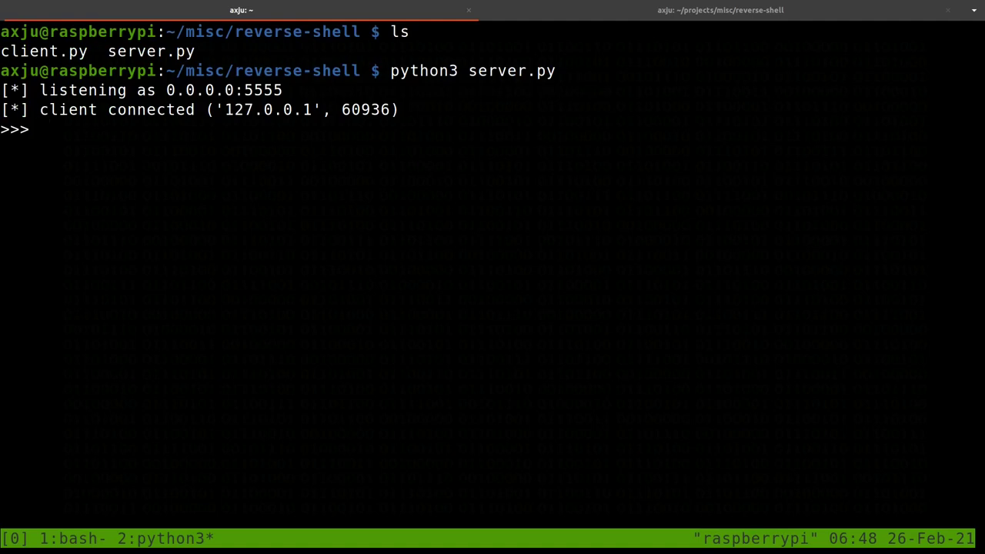
Run 'uname -a' through the reverse shell, then quit and decline waiting for a new client
text(un)
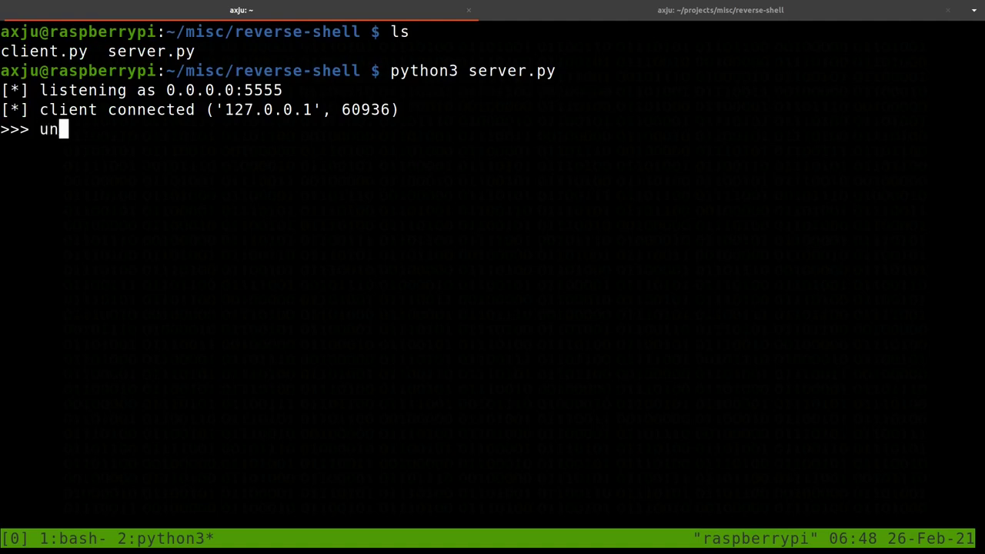
text(ame -a)
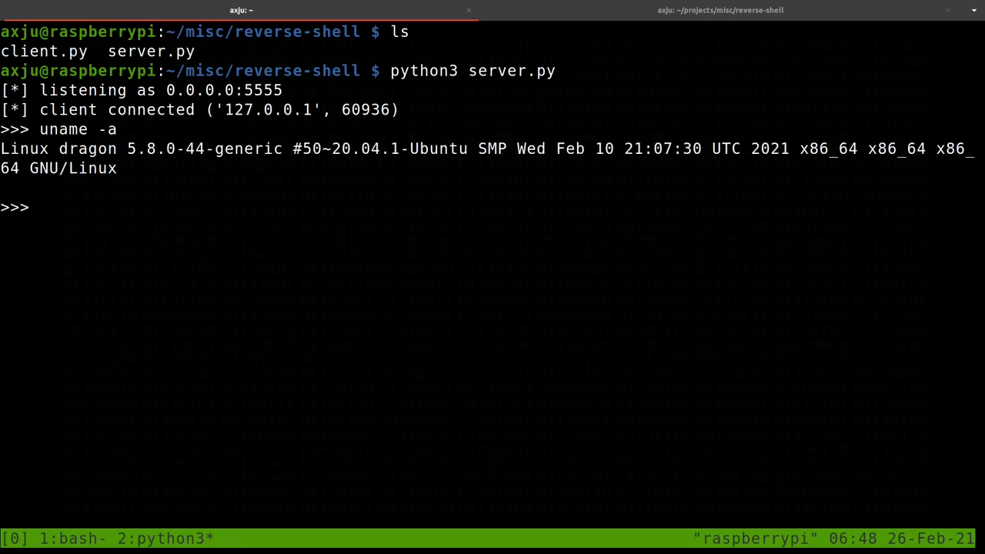
mouse_move(565, 235)
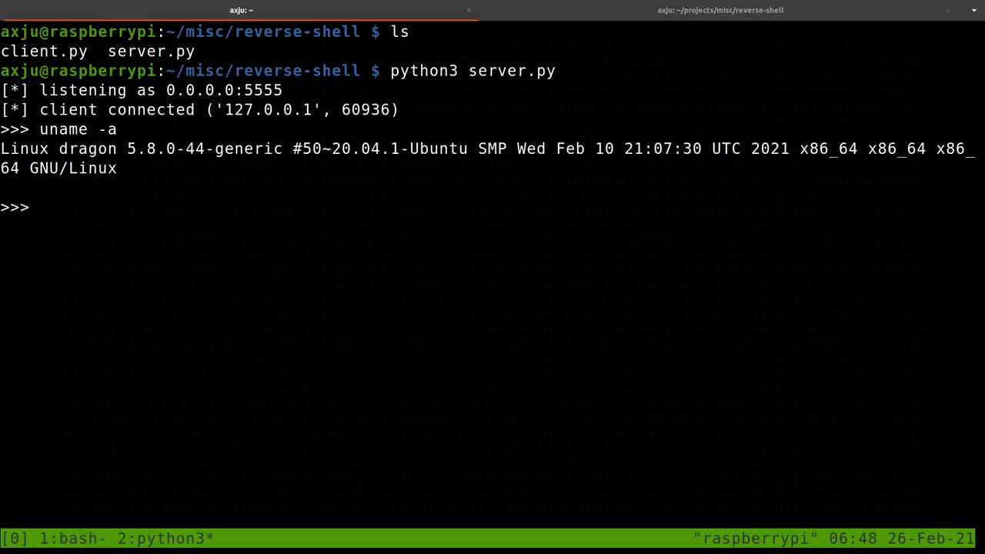
text(n)
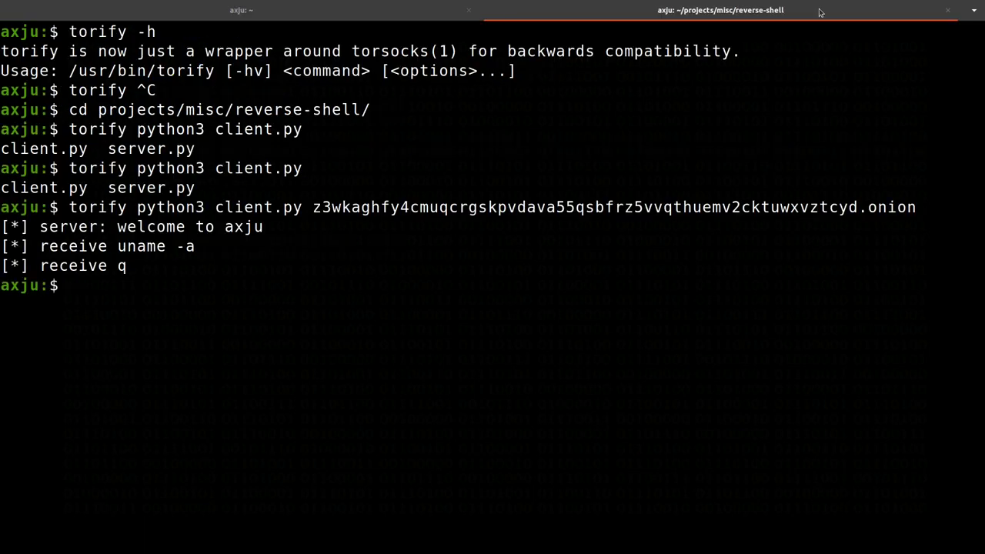
Re-edit /etc/tor/torrc on the Pi, restart Tor, and return to the local tab
click(241, 10)
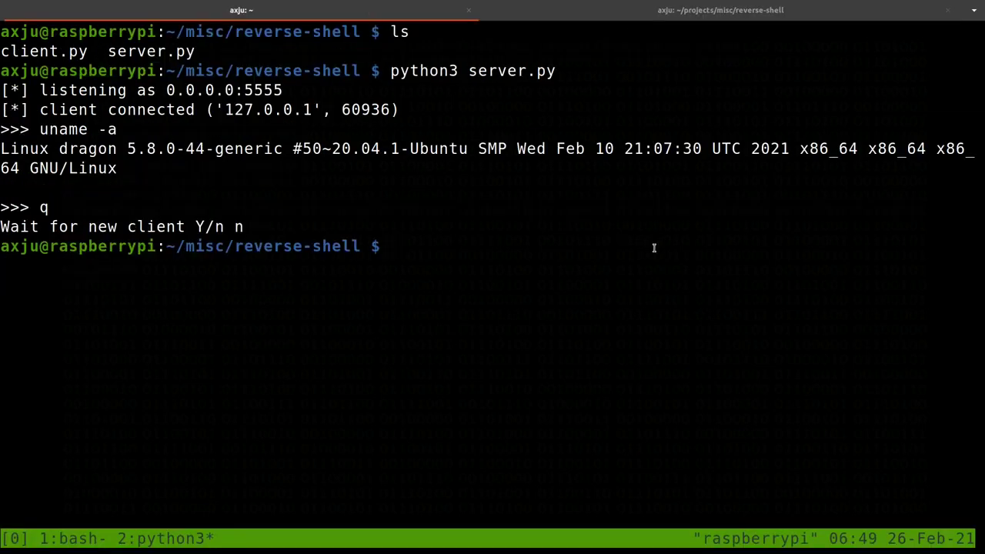
mouse_move(654, 248)
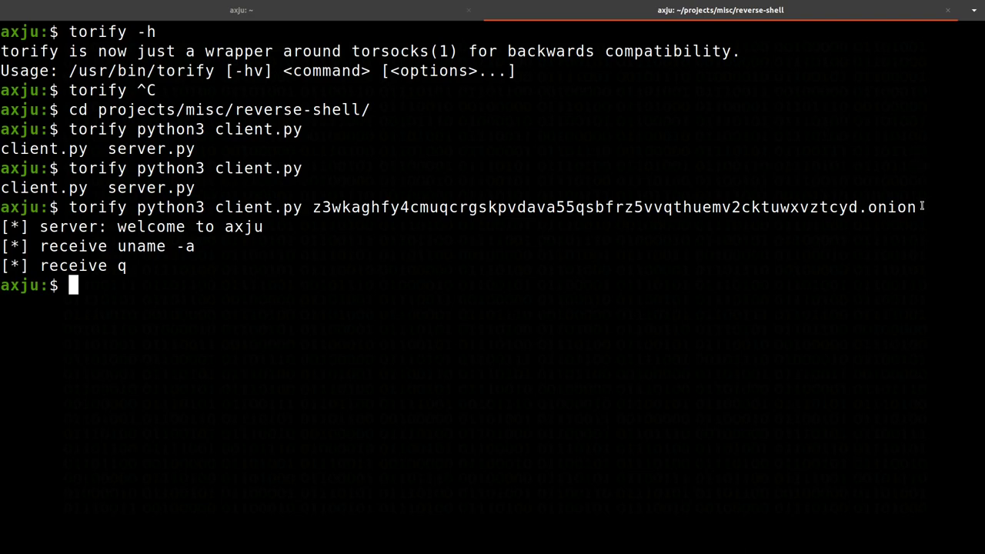
drag(322, 207, 733, 207)
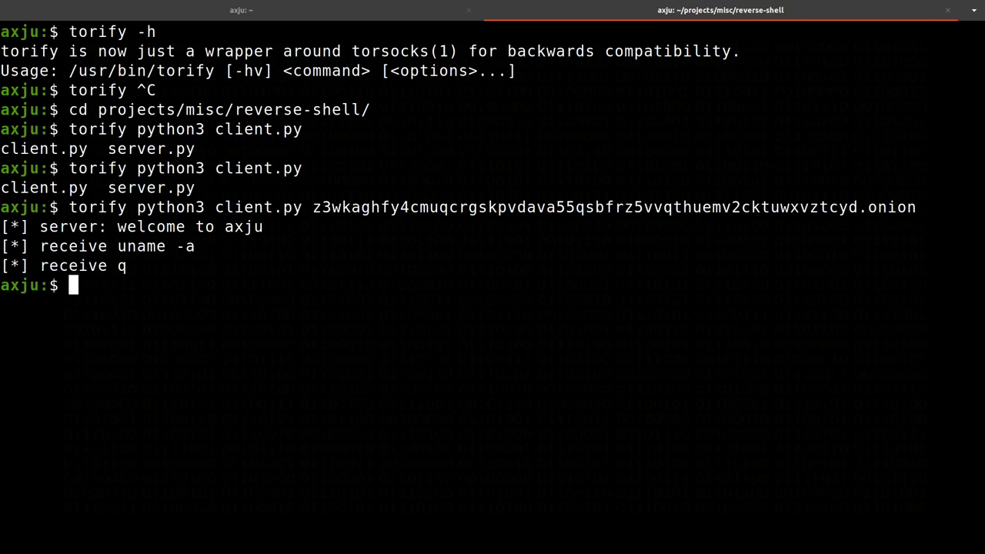
mouse_move(425, 28)
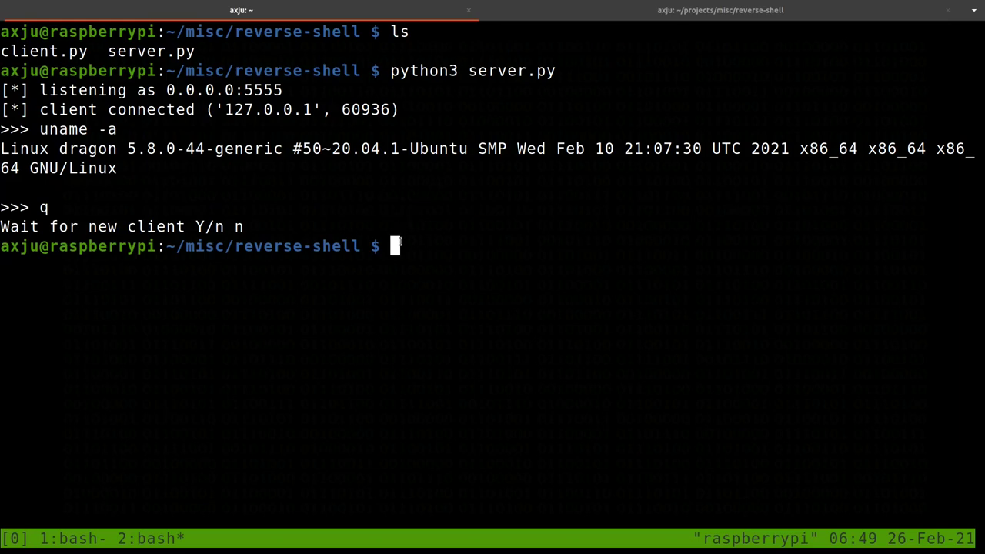
mouse_move(861, 326)
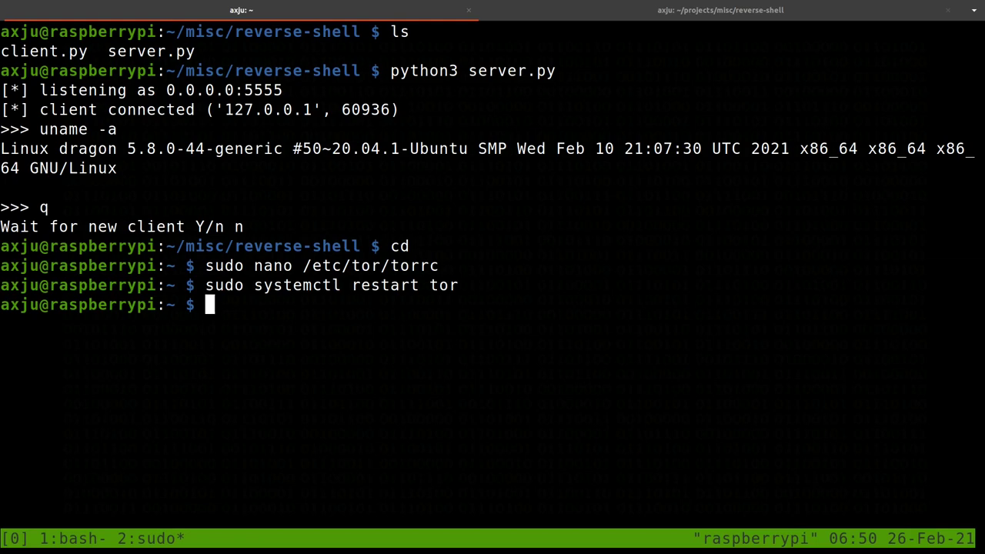
click(720, 10)
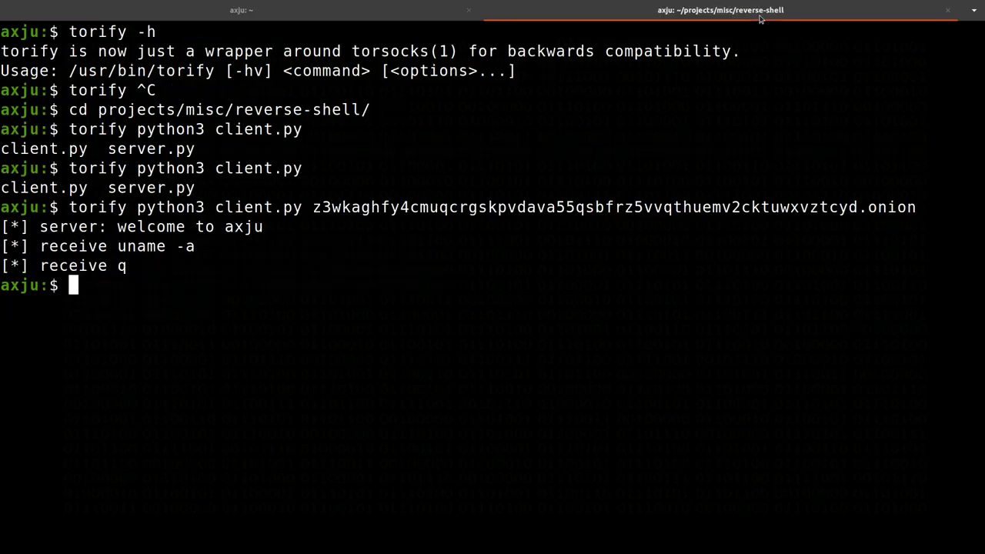